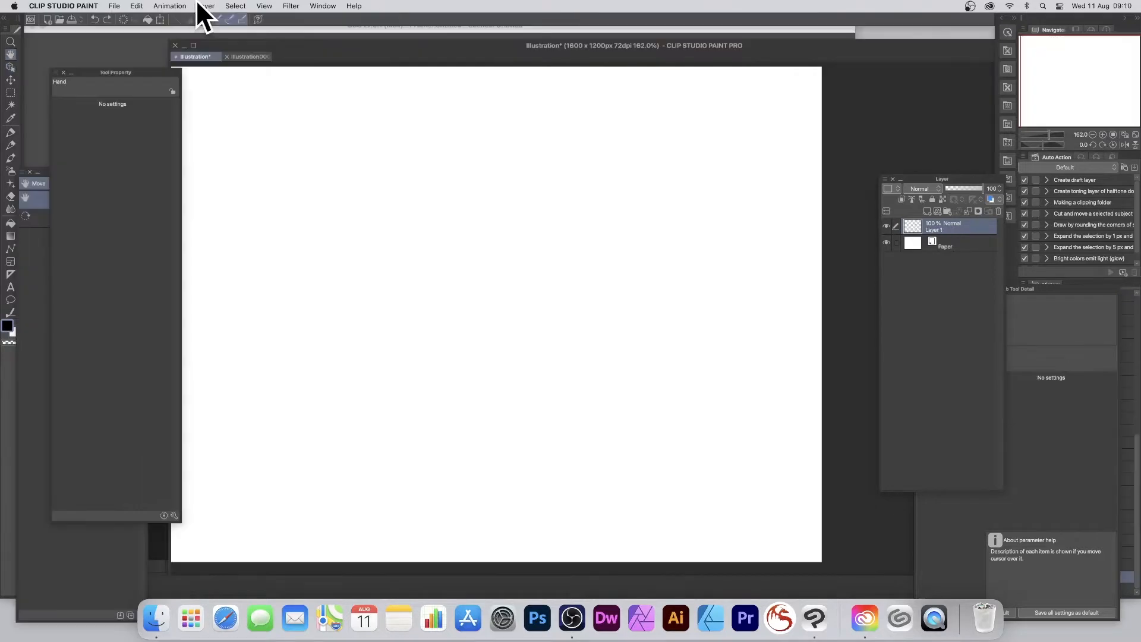
- Add a new gradient layer filling the canvas with a black-to-white vertical gradient
left_click(205, 6)
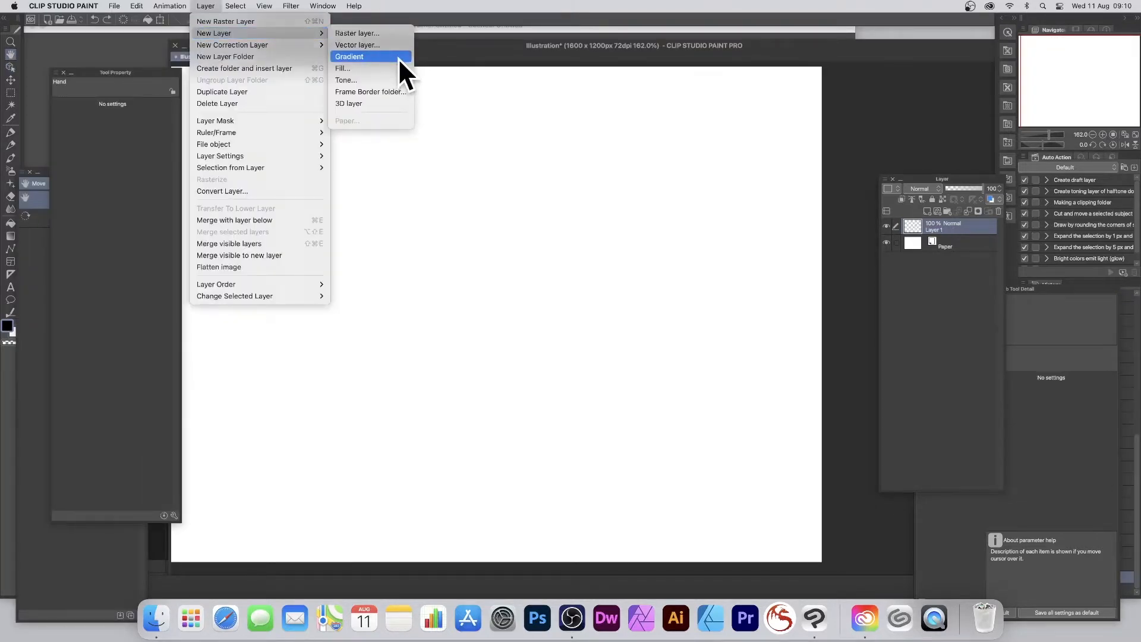
left_click(348, 57)
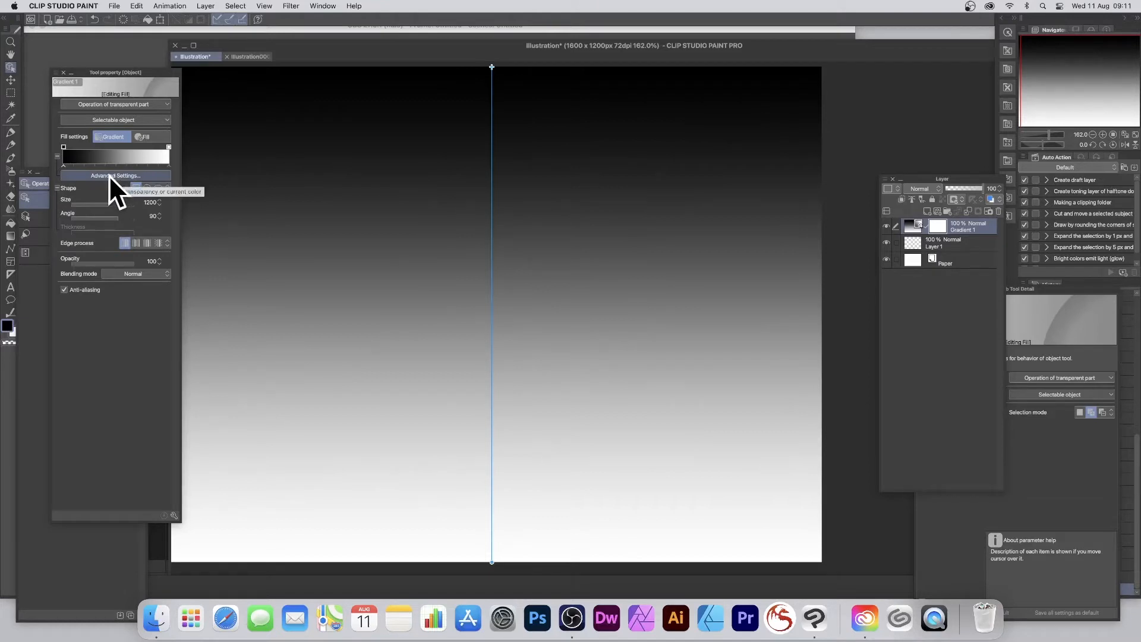
- Switch the gradient to the Sunset preset, running black through red to yellow
left_click(114, 176)
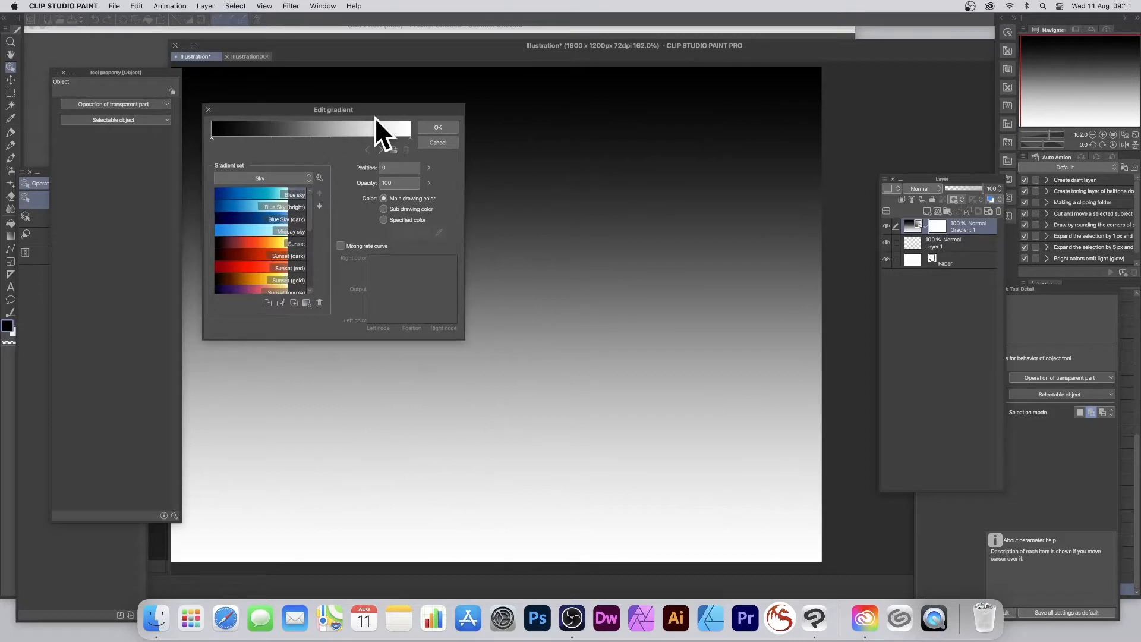
scroll("down", 3)
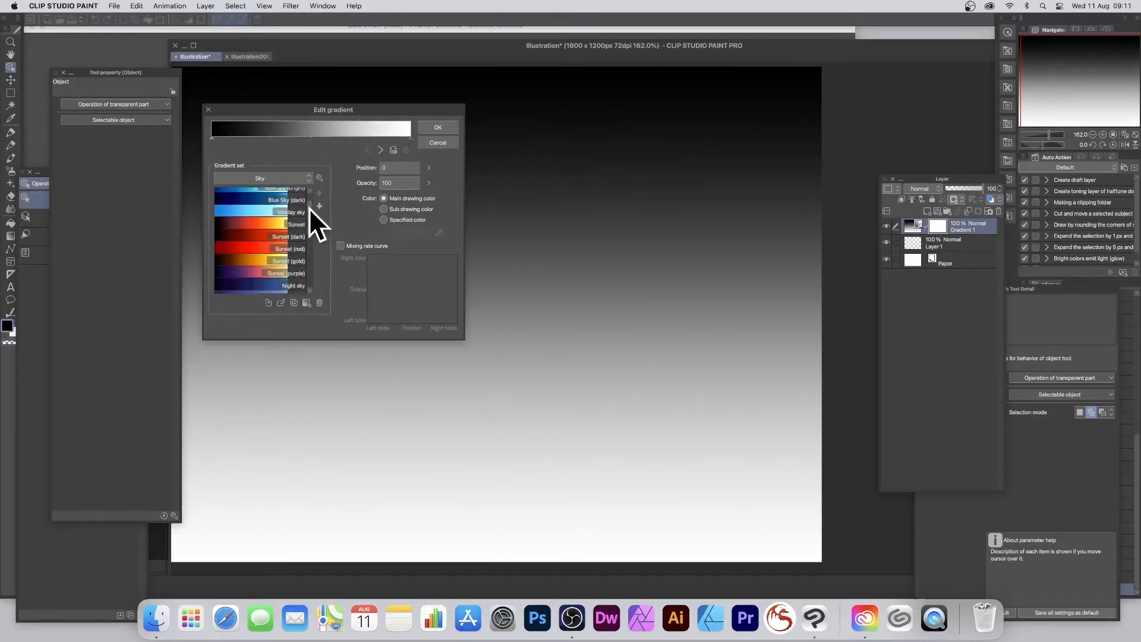
scroll("down", 3)
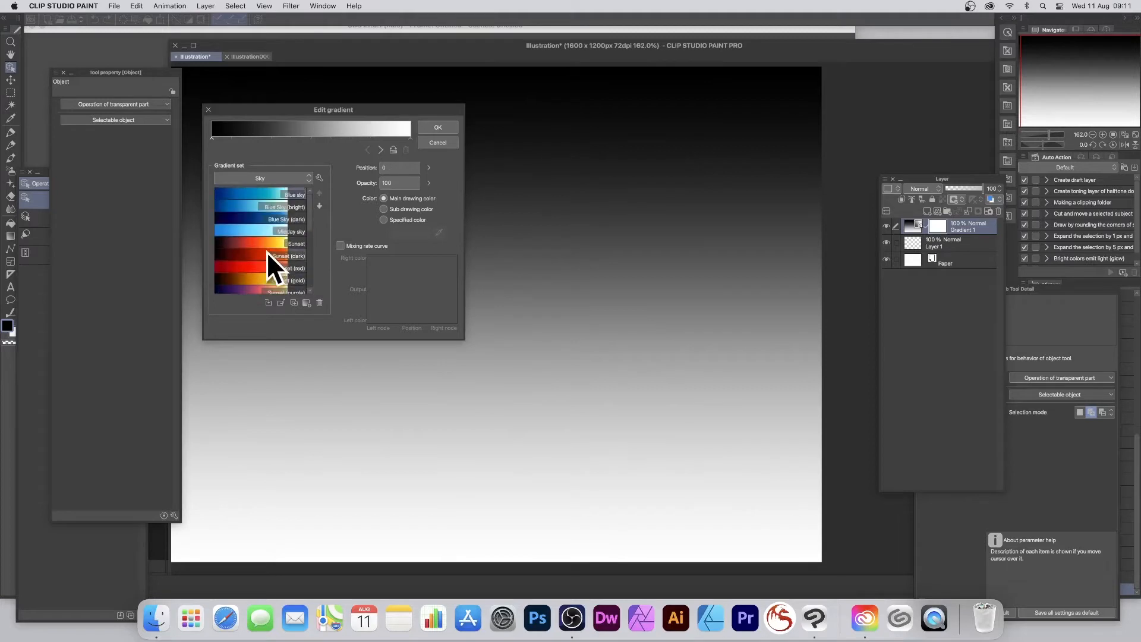
mouse_move(260, 257)
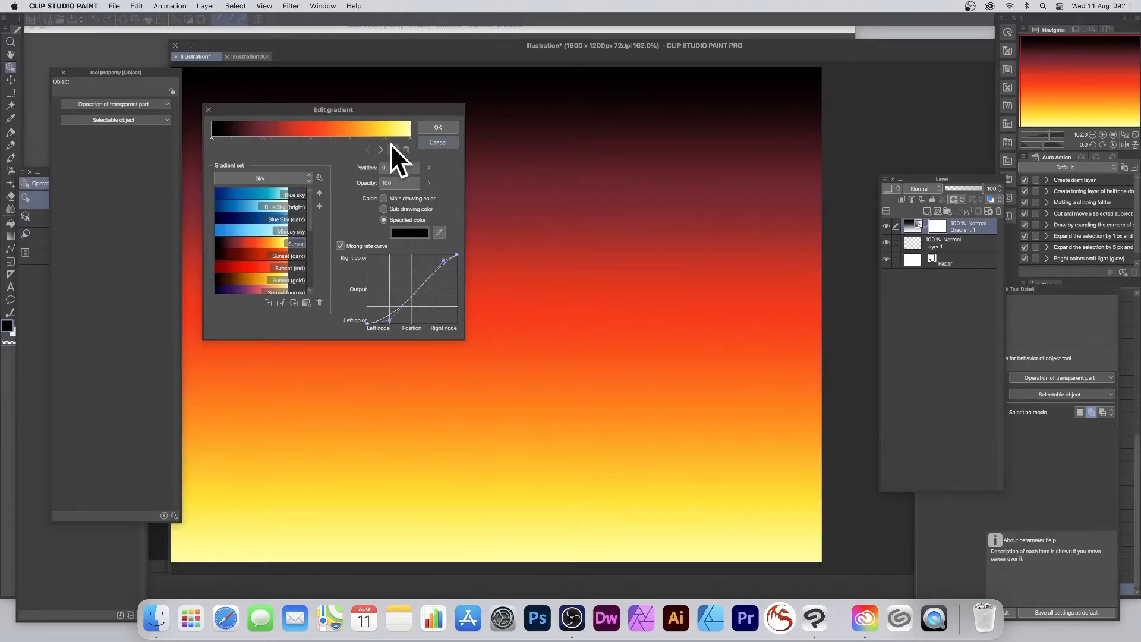
left_click(437, 127)
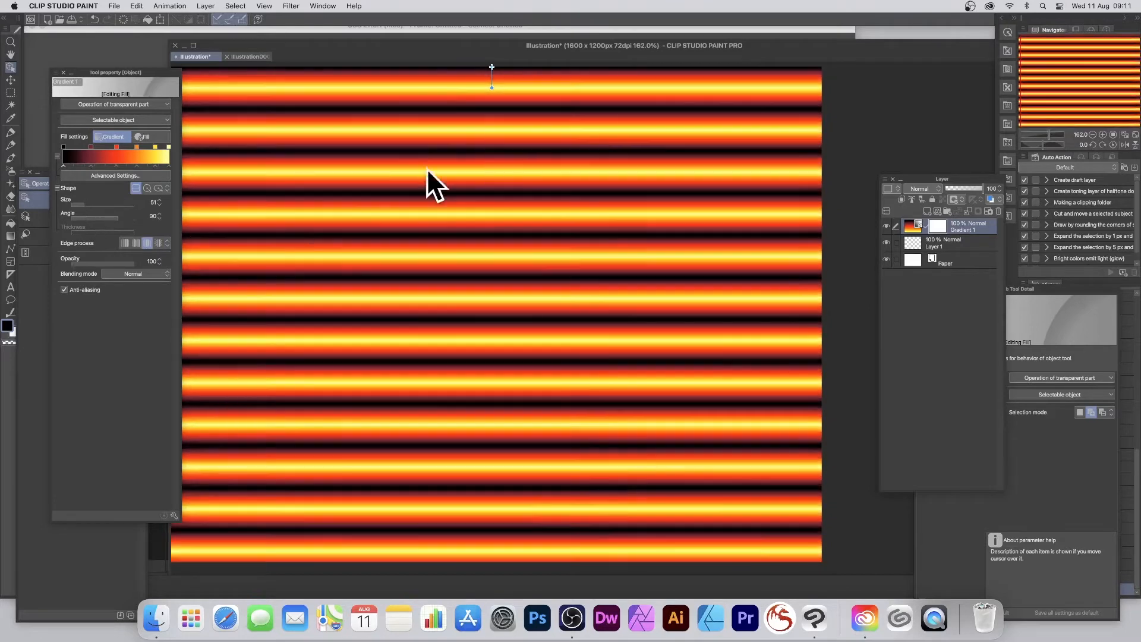
mouse_move(181, 175)
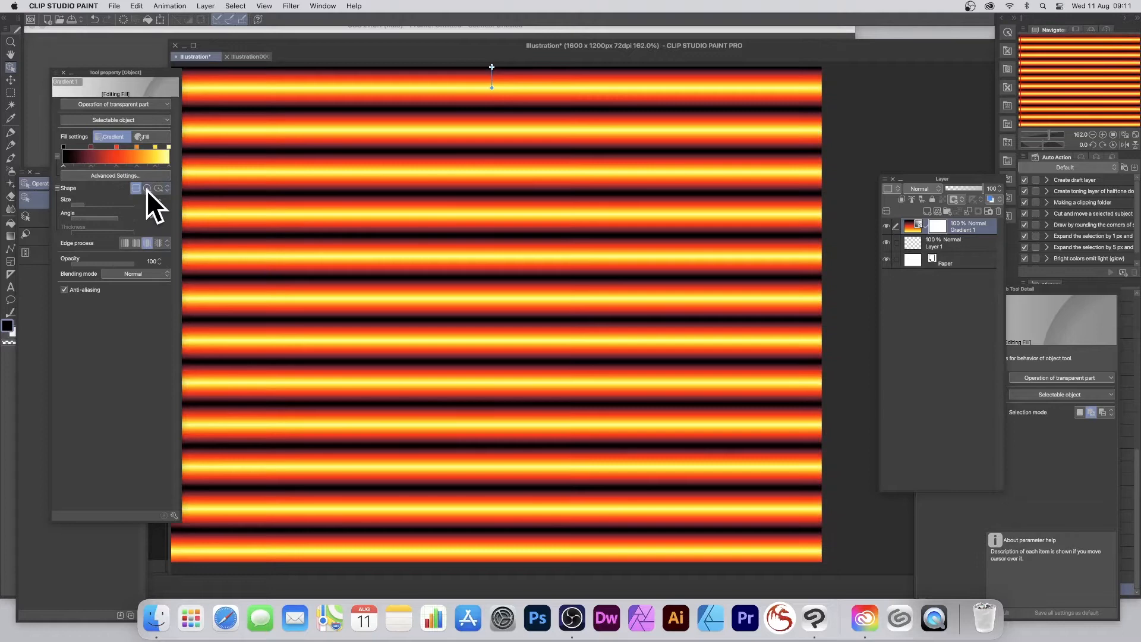
- Set the gradient shape to Circle and move the ring centre to the canvas middle
left_click(147, 188)
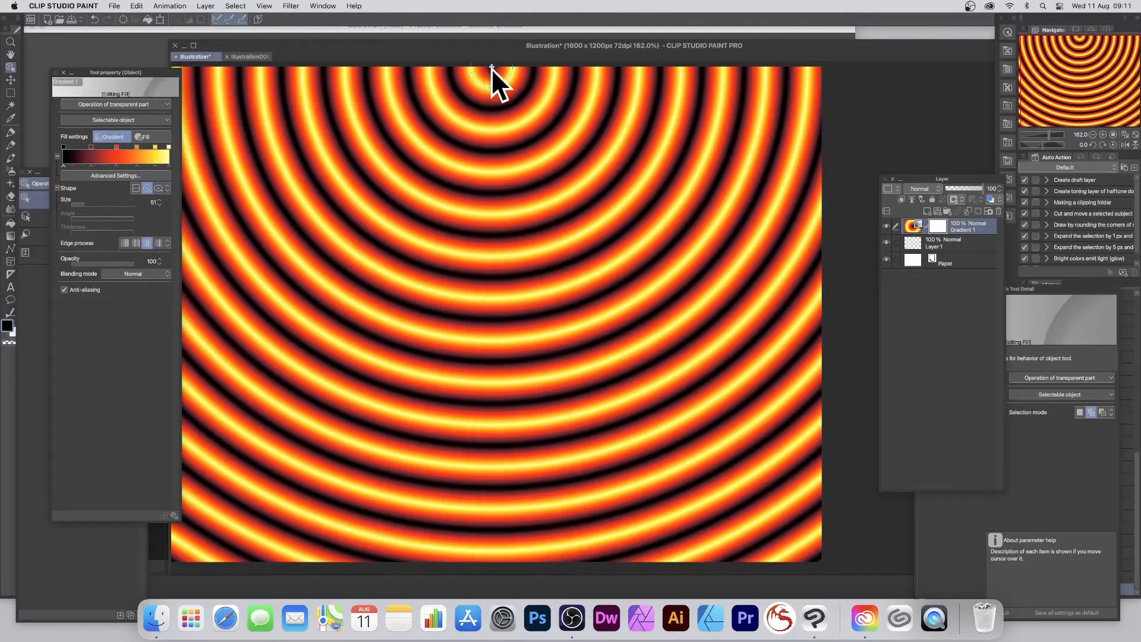
left_click_drag(495, 73, 538, 212)
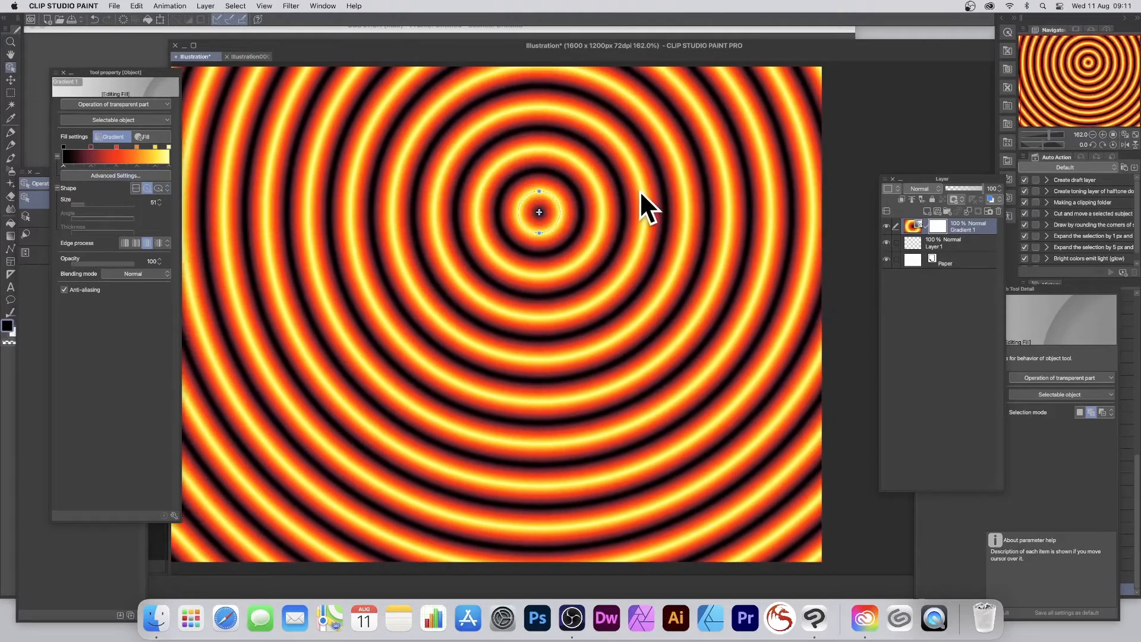
left_click_drag(538, 211, 510, 253)
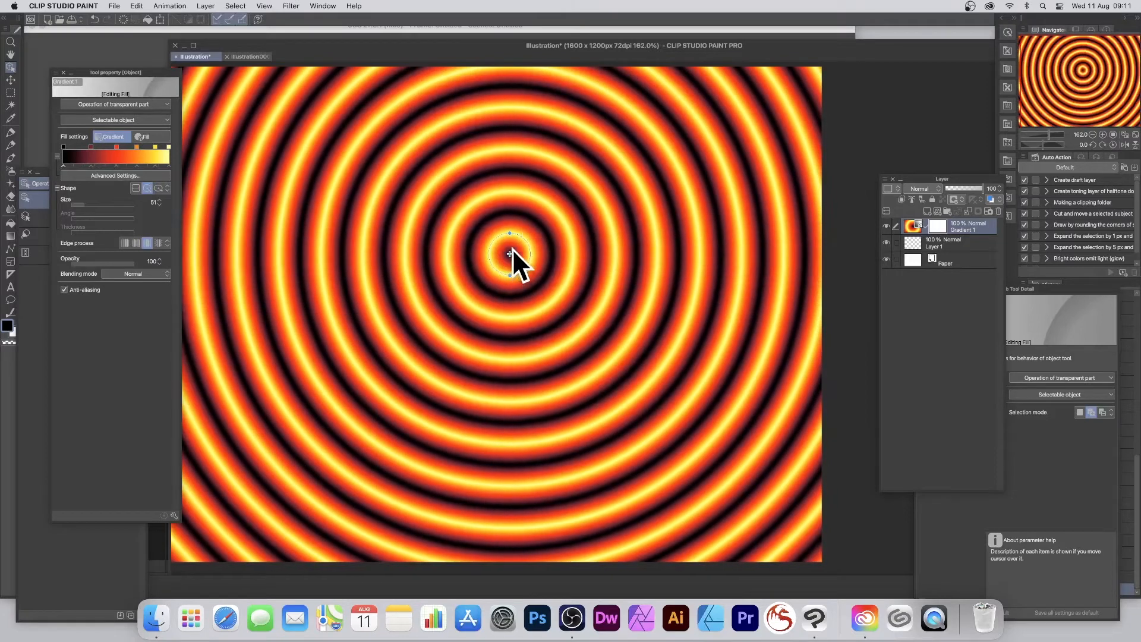
mouse_move(529, 231)
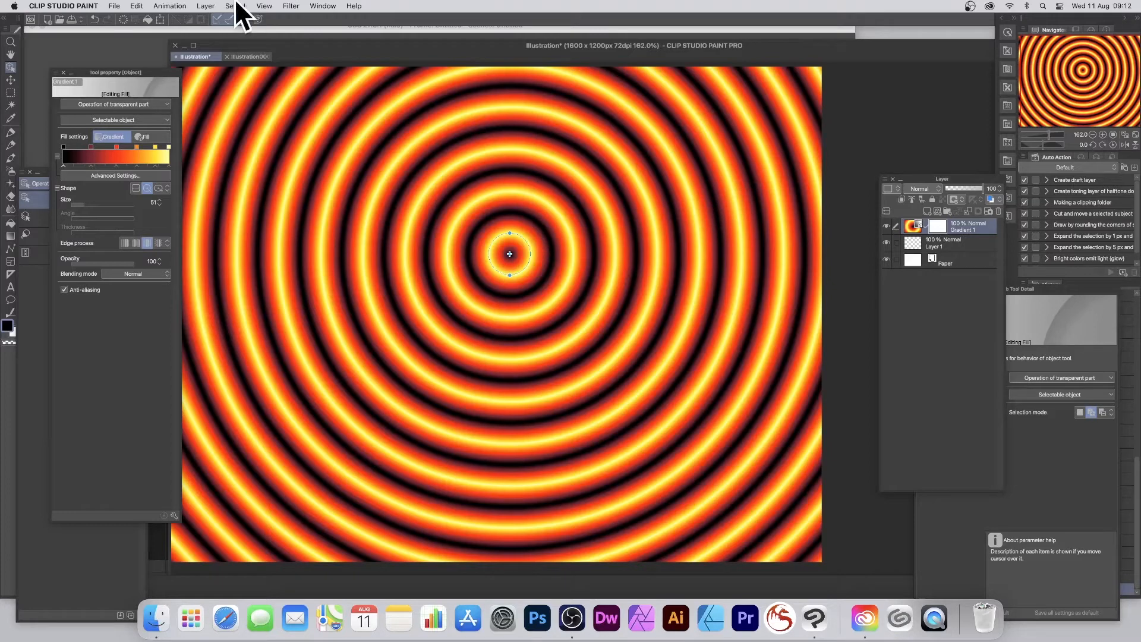
- Rasterize the ring gradient layer into an ordinary pixel layer
left_click(205, 6)
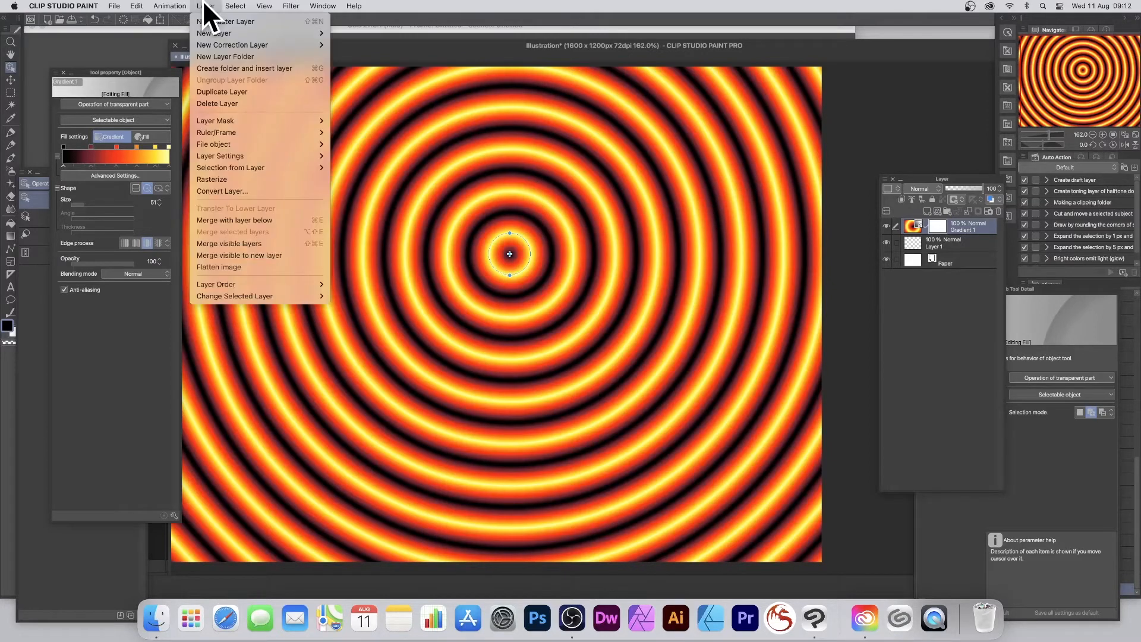
mouse_move(240, 179)
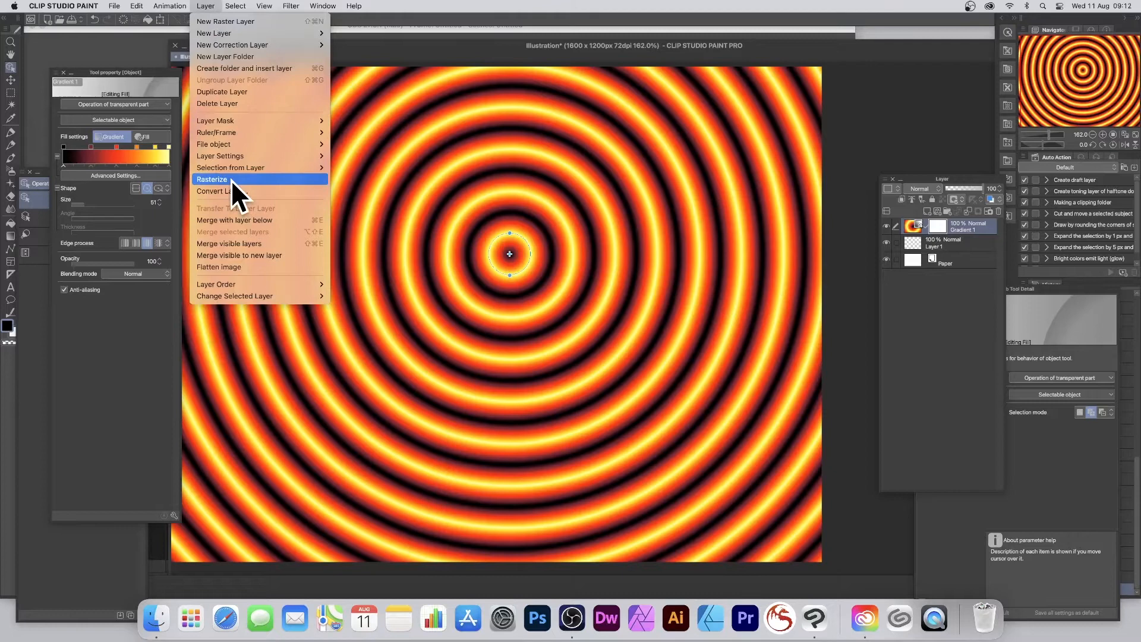
left_click(211, 180)
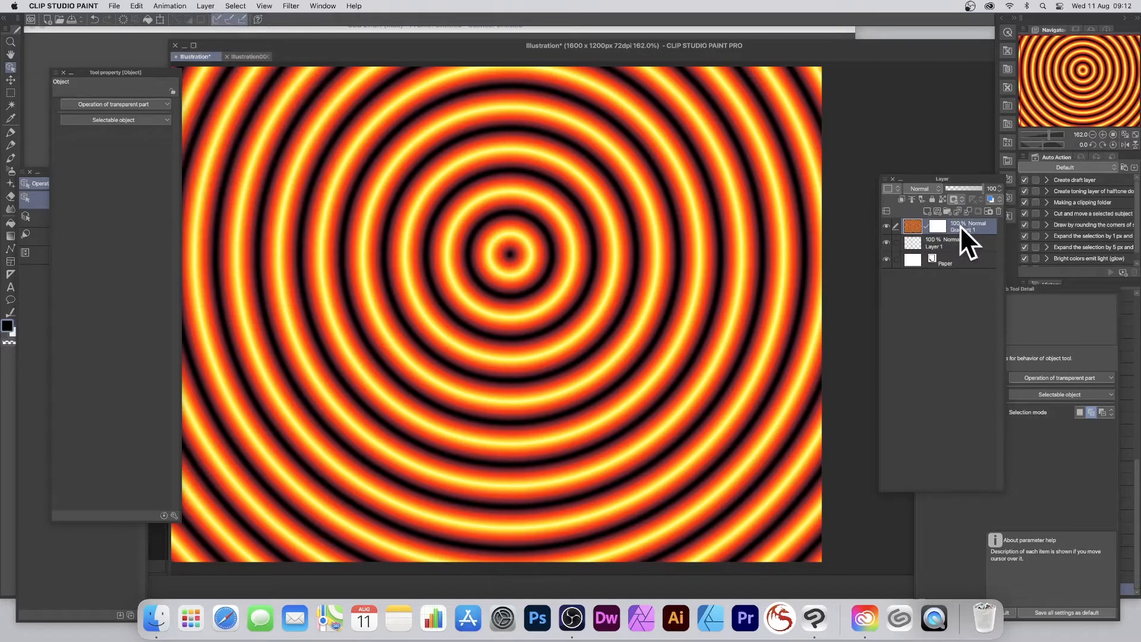
mouse_move(295, 15)
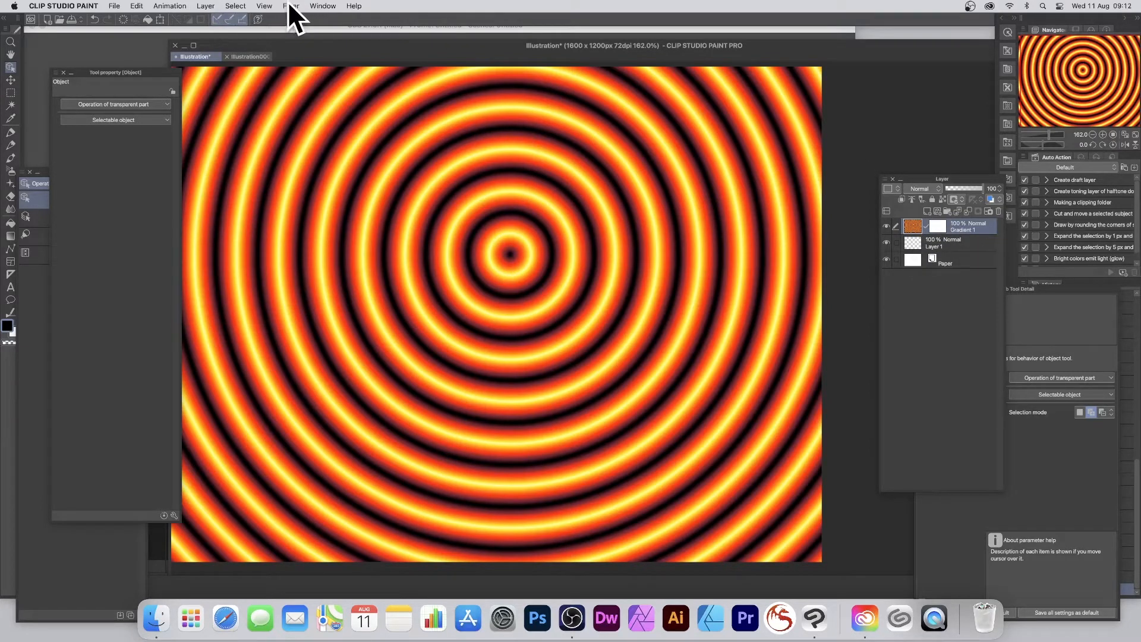
- Start a Wave distortion filter on the rasterized rings with preview on
left_click(290, 6)
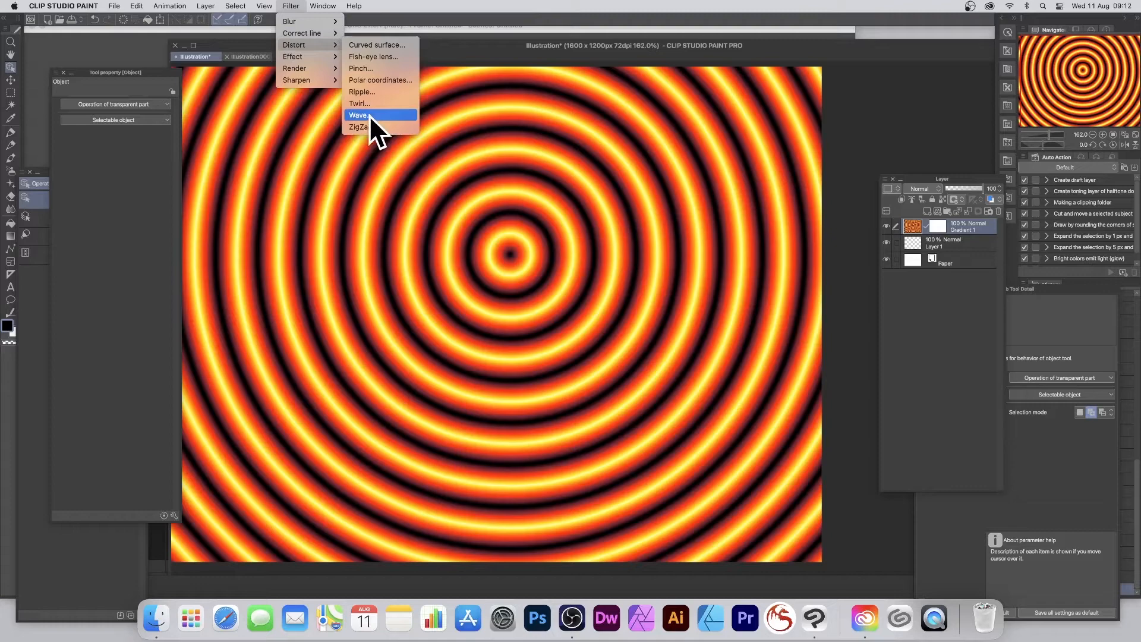
left_click(357, 115)
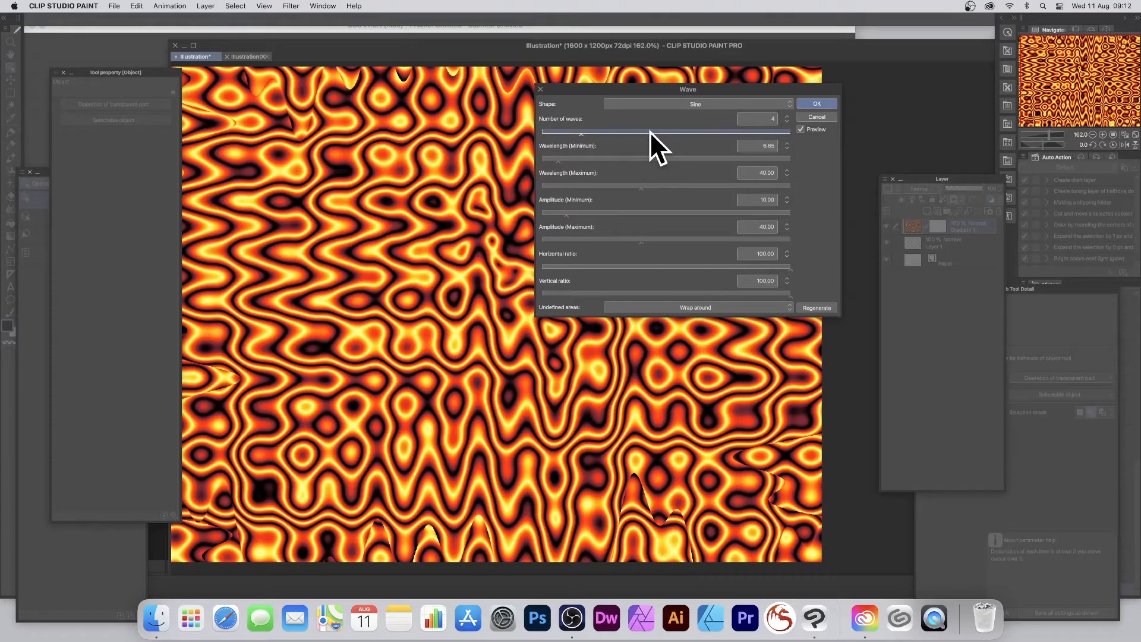
- Apply the sine wave distortion with 4 waves after trying minimum wavelengths, tightening the ripples
left_click(694, 103)
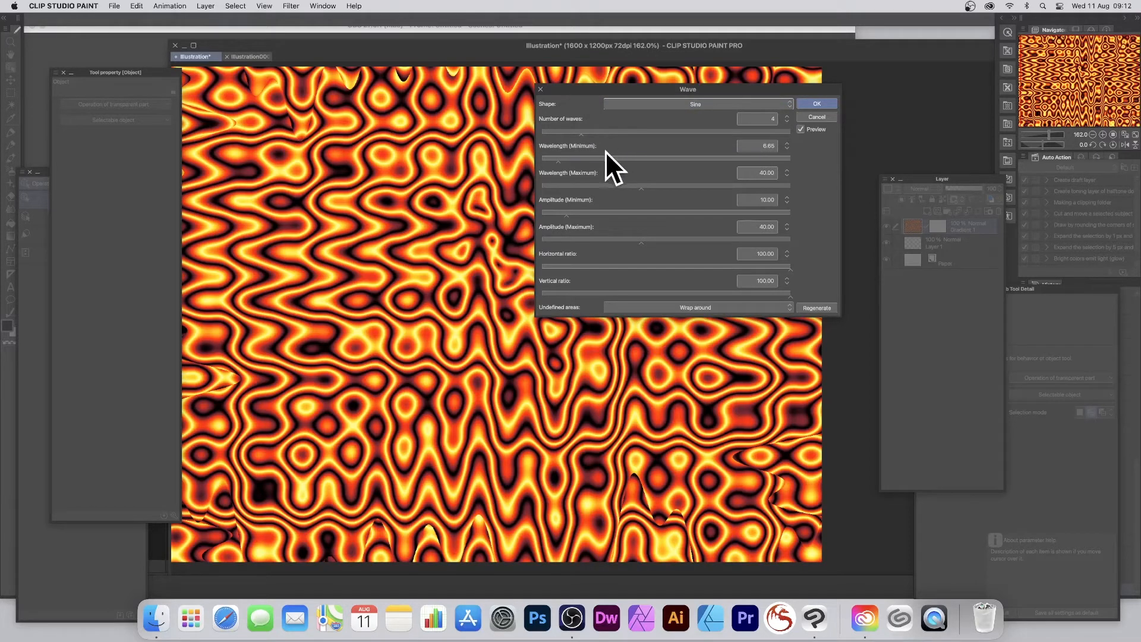
left_click_drag(541, 157, 640, 157)
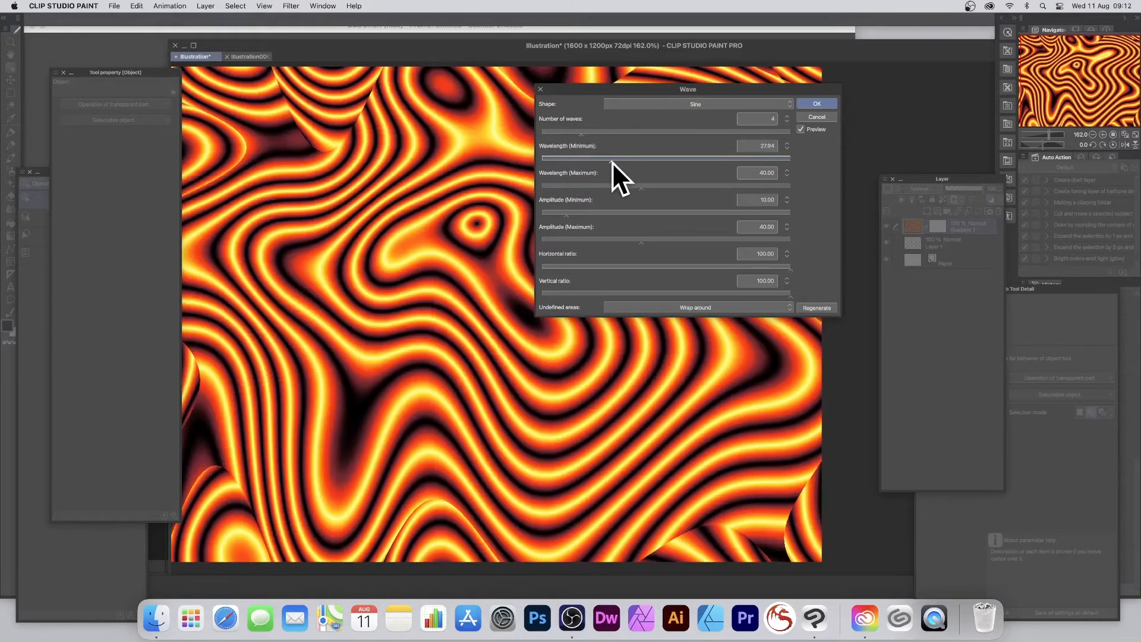
left_click_drag(640, 154, 555, 155)
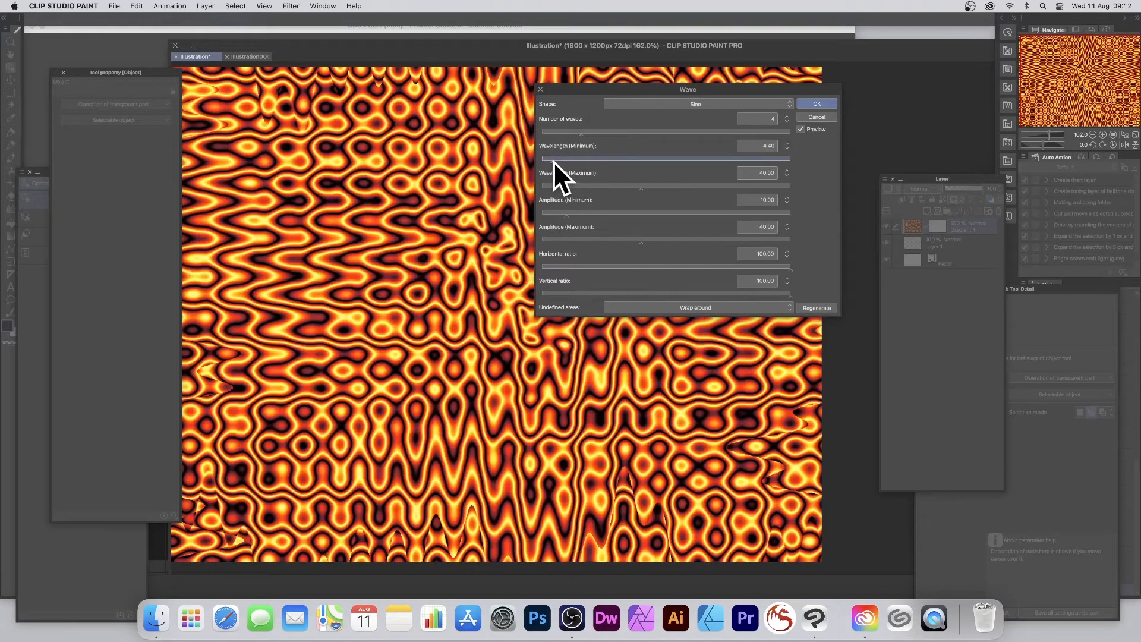
left_click_drag(555, 155, 550, 155)
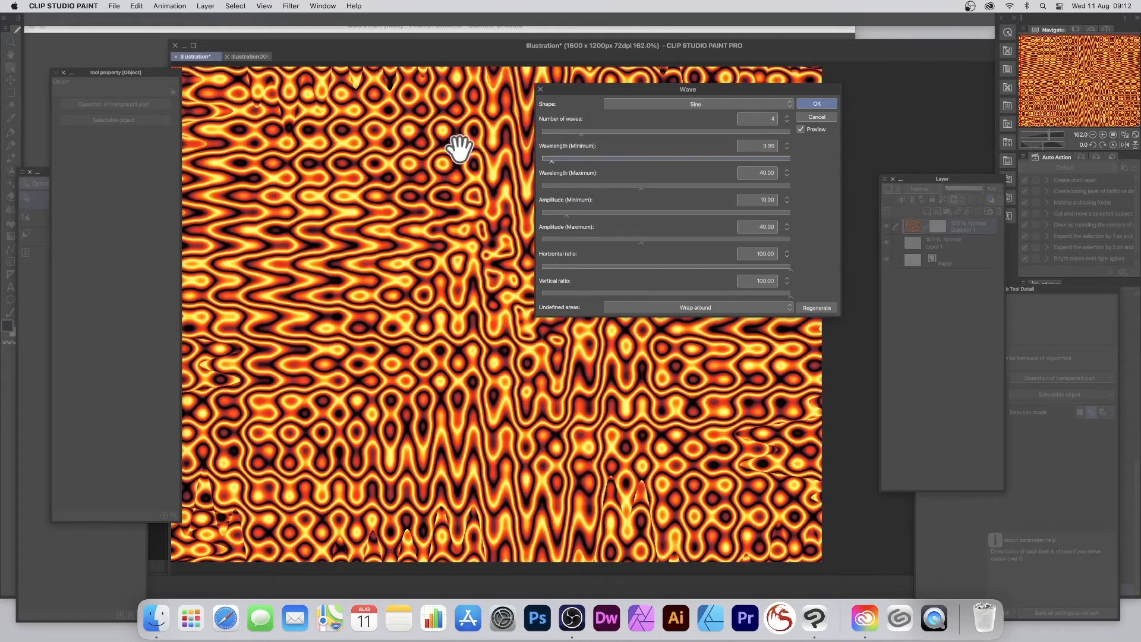
mouse_move(425, 99)
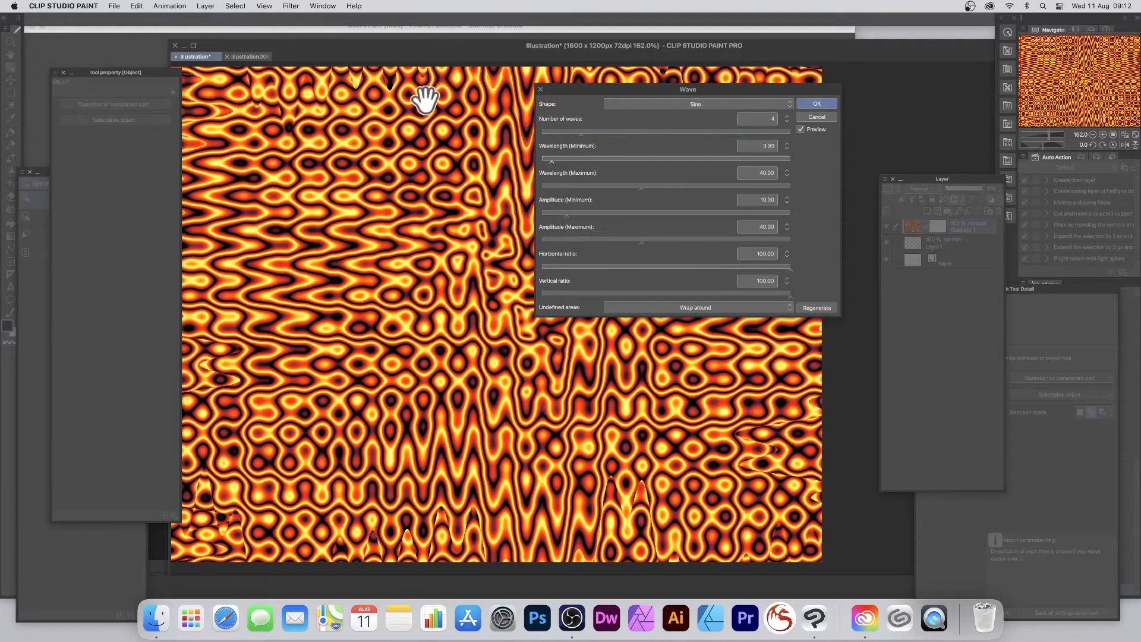
mouse_move(858, 72)
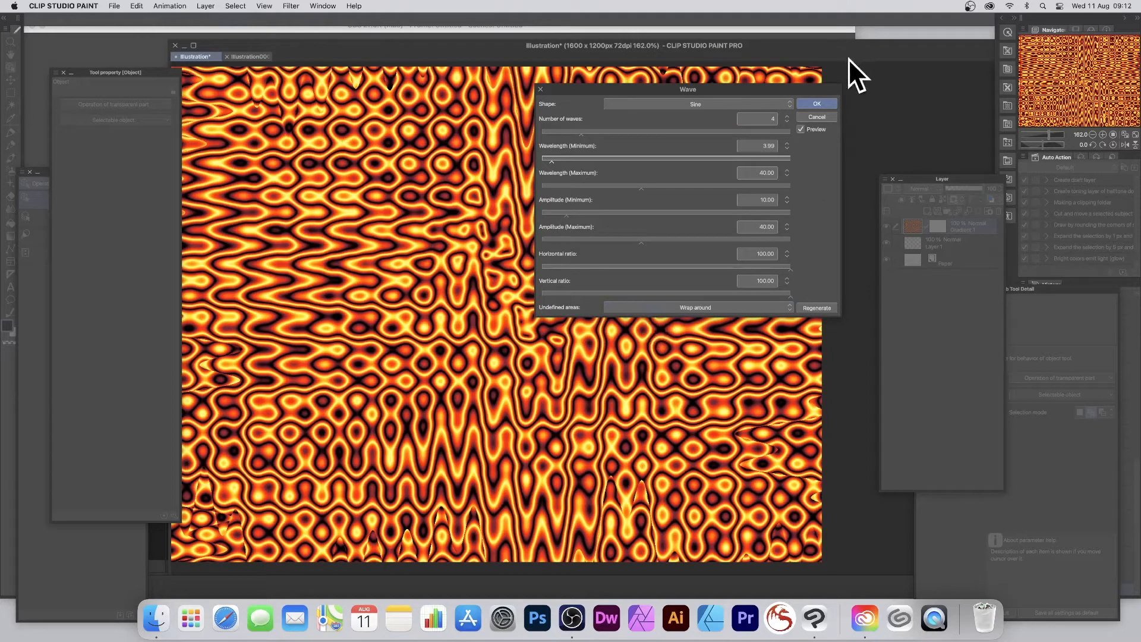
left_click(815, 102)
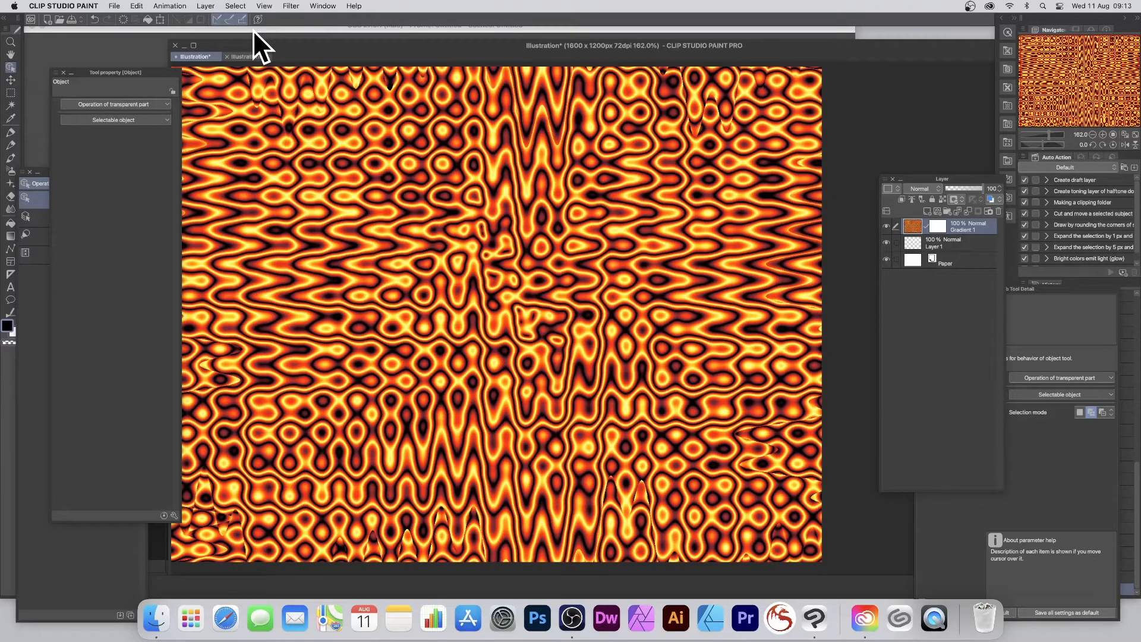
mouse_move(284, 21)
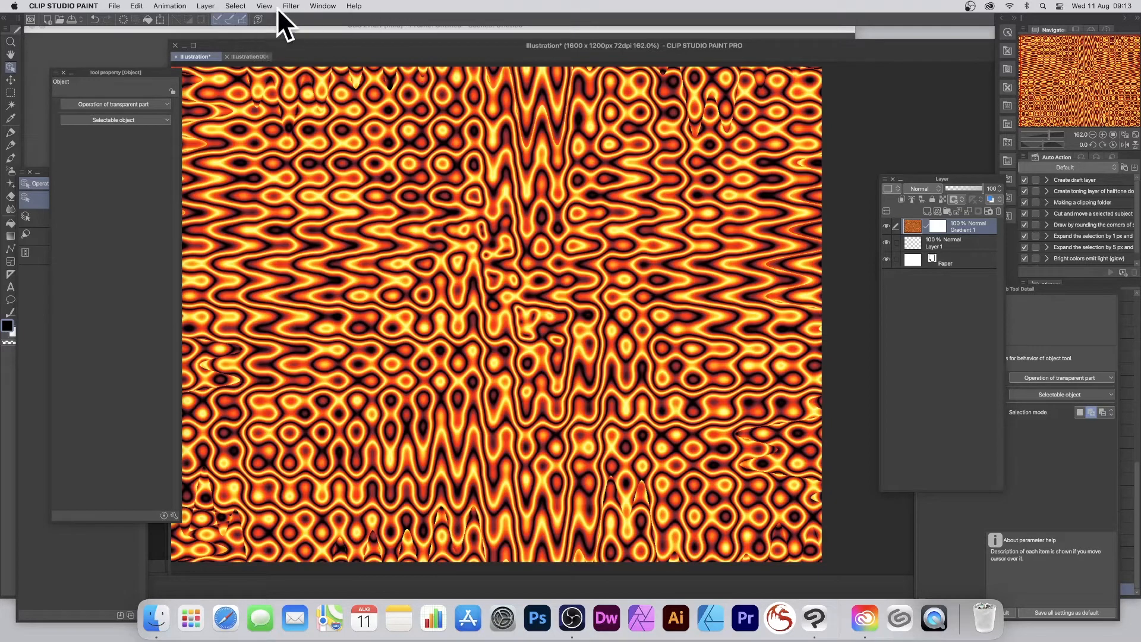
- Bring up the filter list to reach the Artistic effect settings
left_click(289, 6)
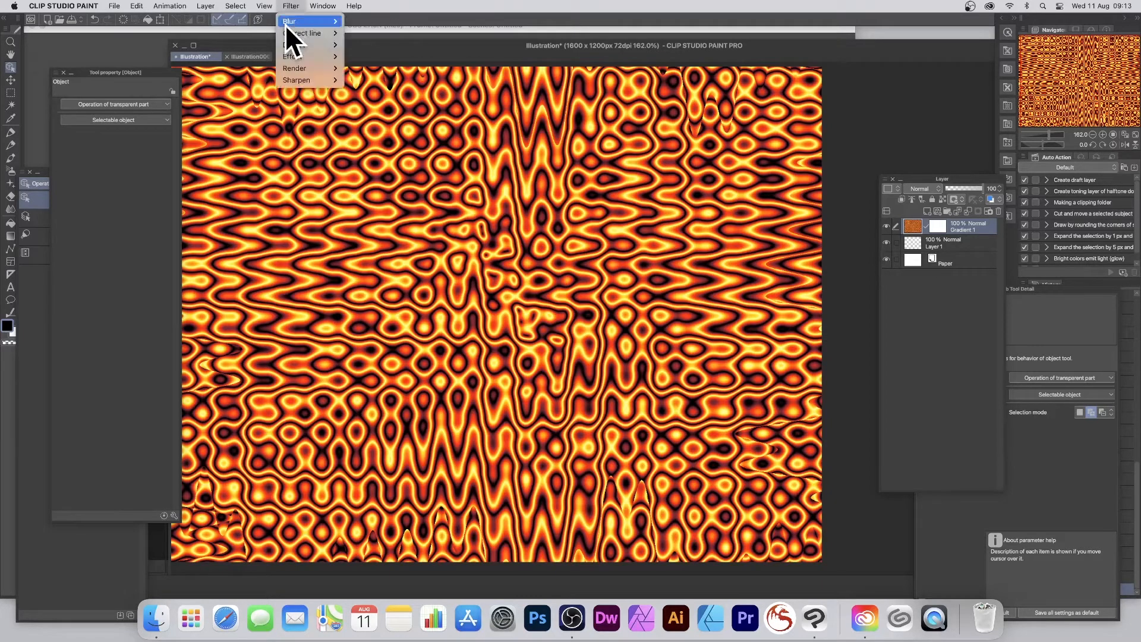
mouse_move(298, 80)
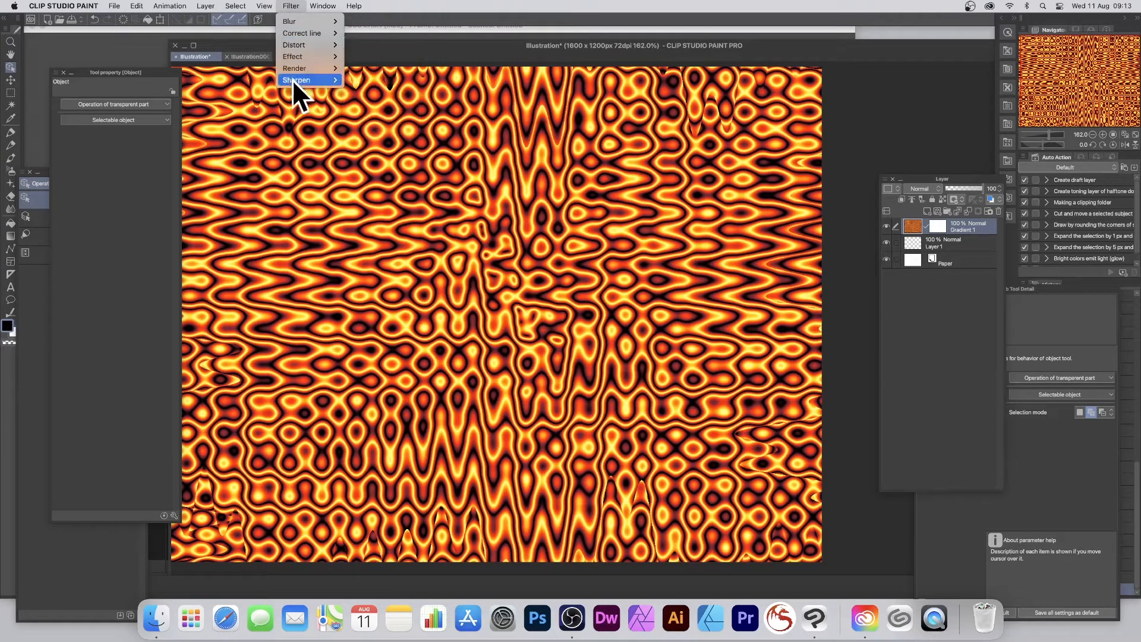
mouse_move(293, 56)
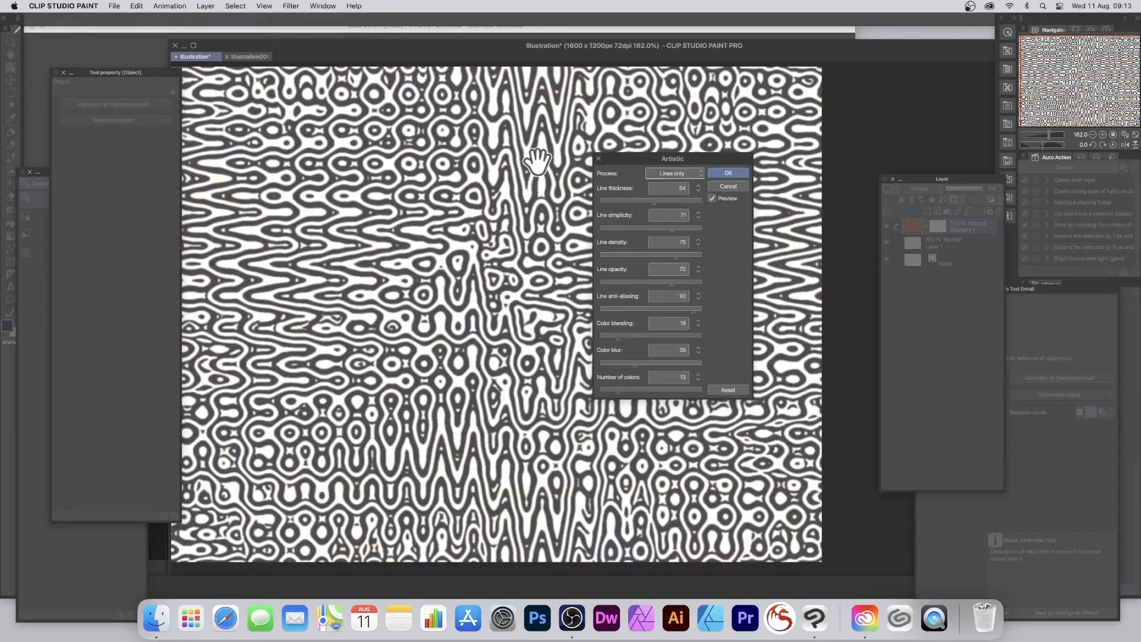
mouse_move(538, 280)
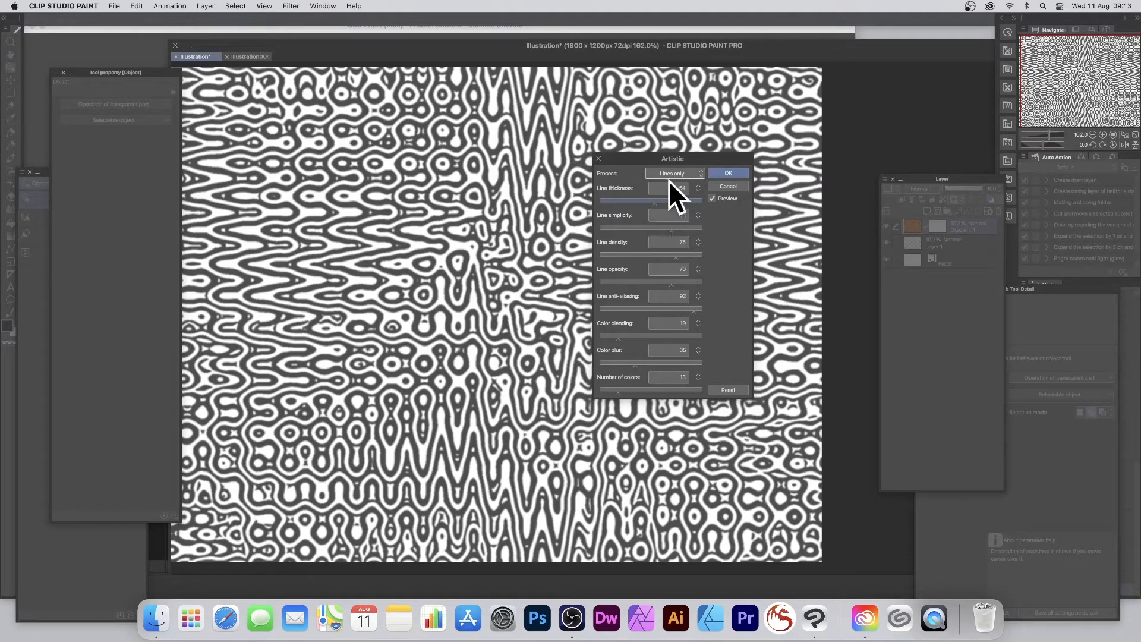
- Compare colour-and-lines and colour-only processing, then settle on Lines only
left_click(673, 173)
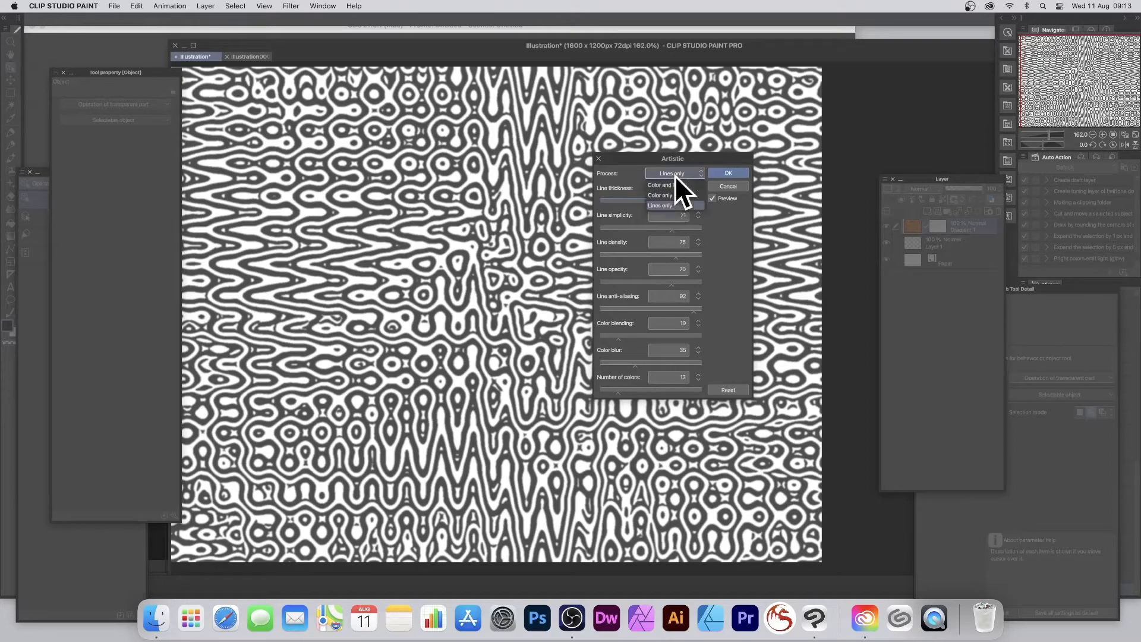
left_click(660, 184)
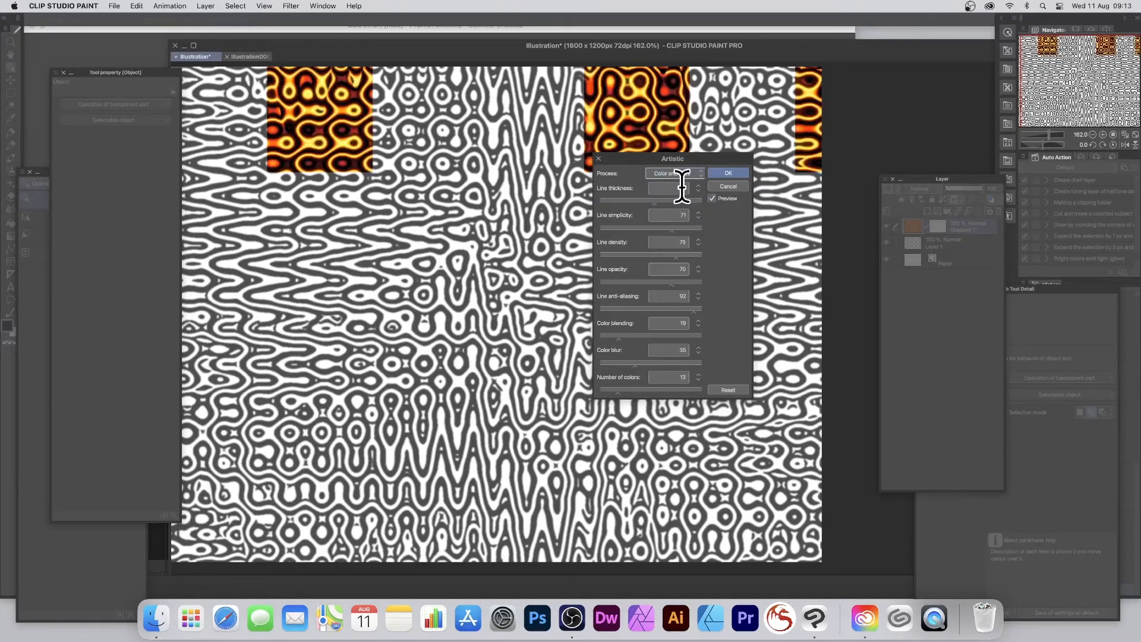
left_click(672, 174)
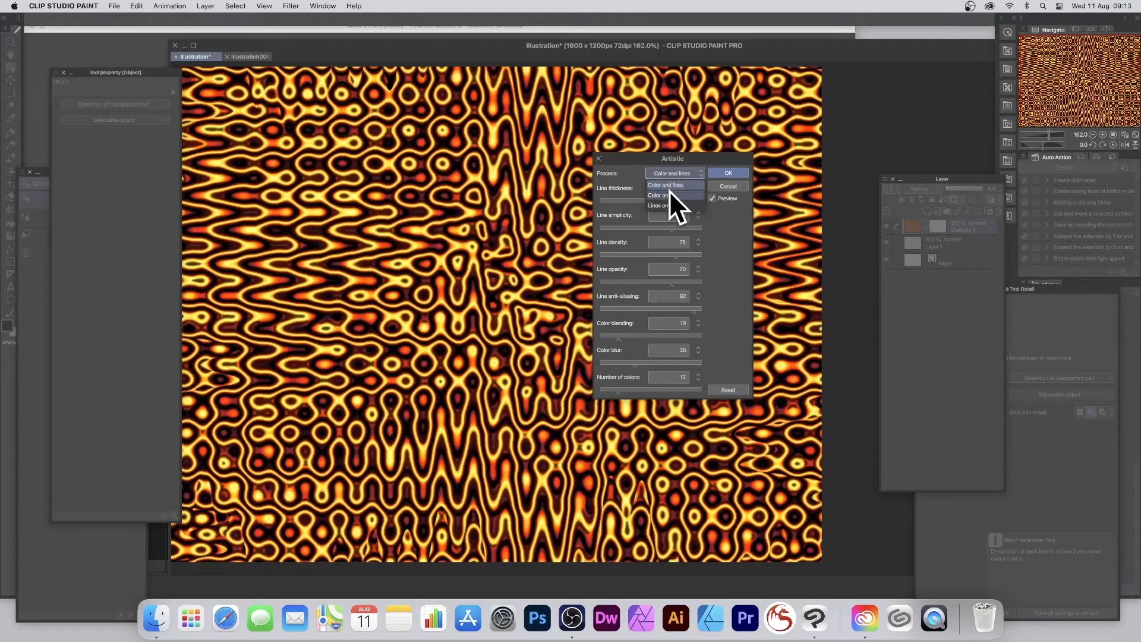
left_click(659, 195)
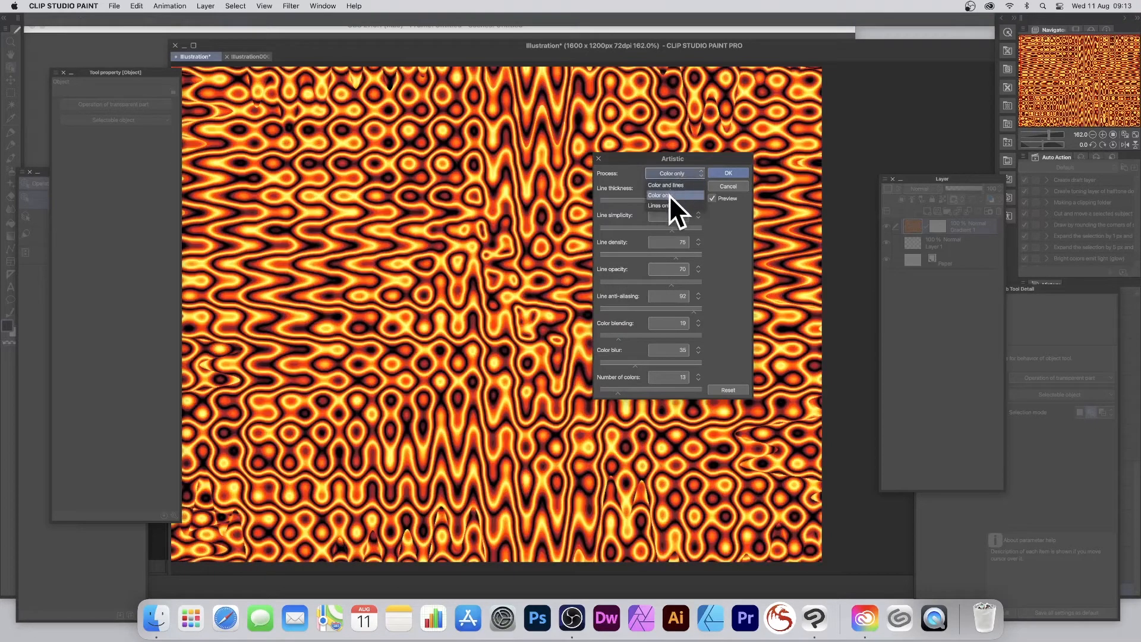
left_click(657, 204)
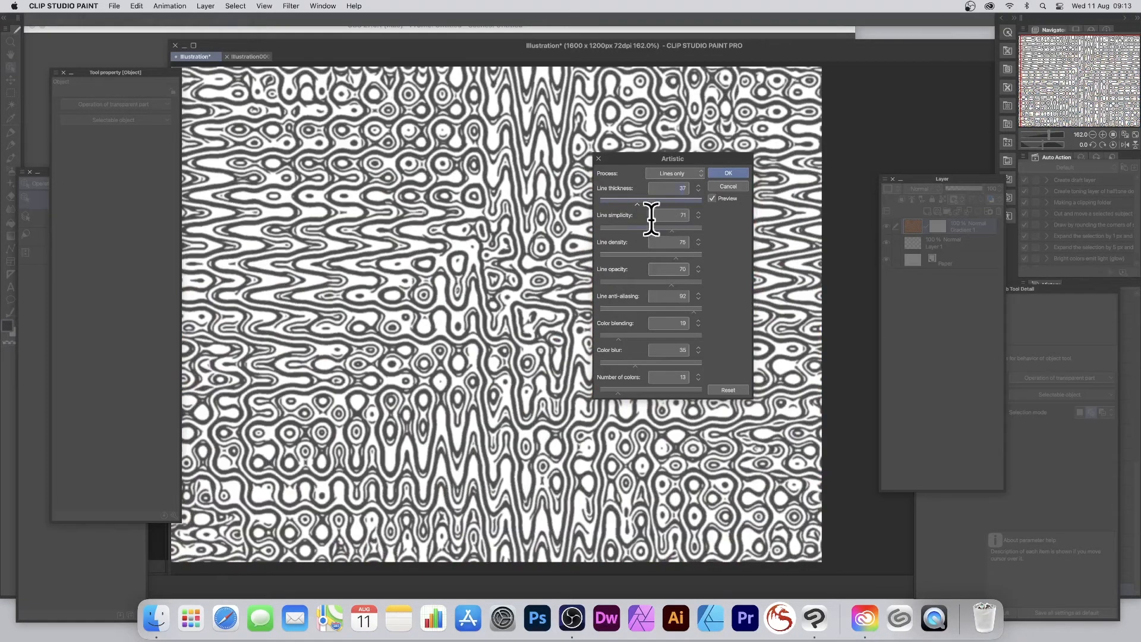
- Apply the Artistic lines with thickness 38, simplicity 82, density 22 and opacity 98
left_click_drag(658, 228, 633, 228)
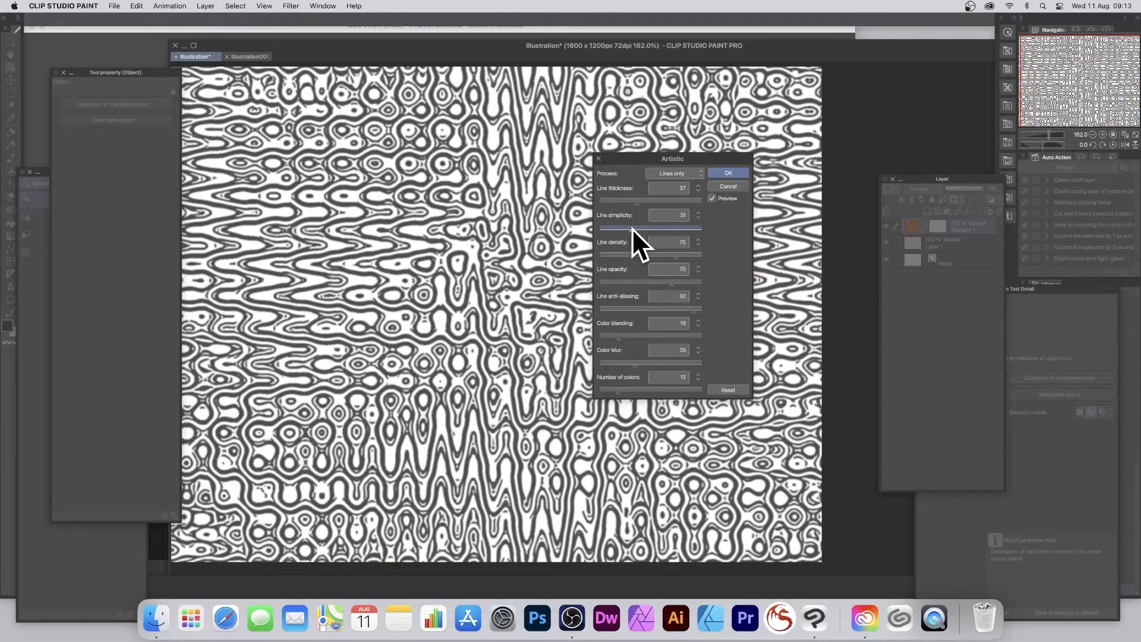
left_click_drag(637, 228, 684, 228)
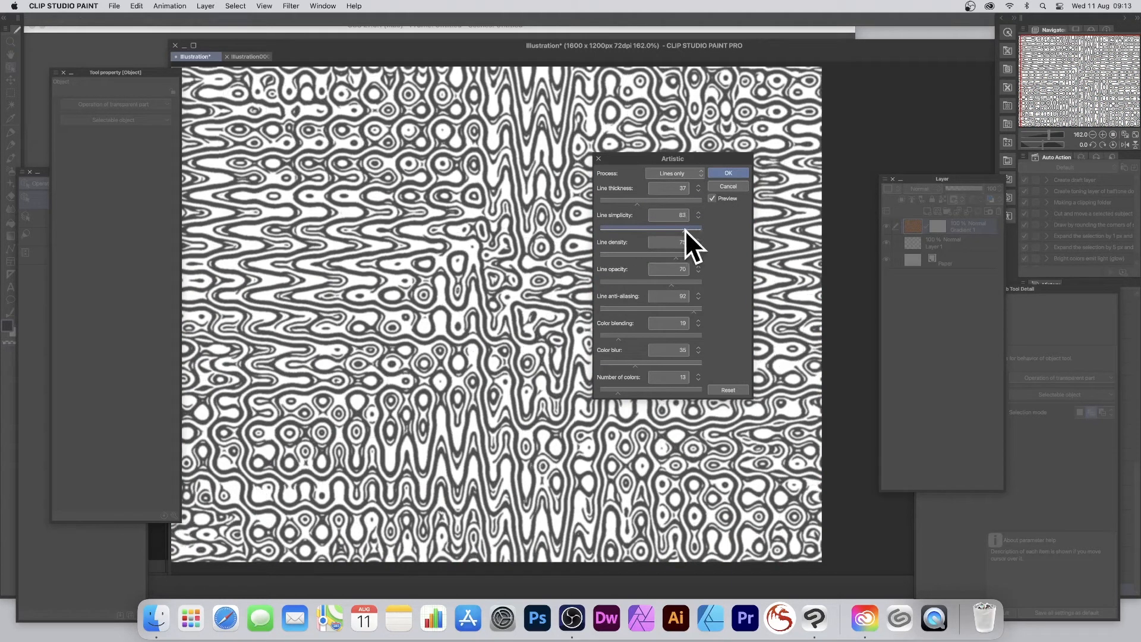
left_click_drag(684, 233, 620, 260)
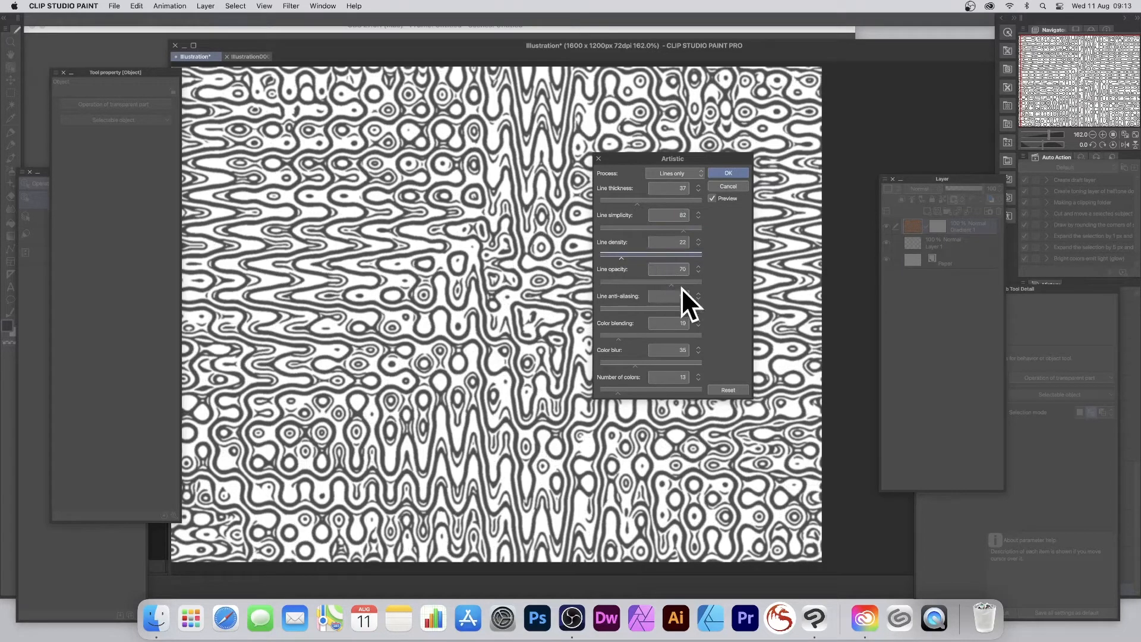
left_click_drag(669, 284, 679, 284)
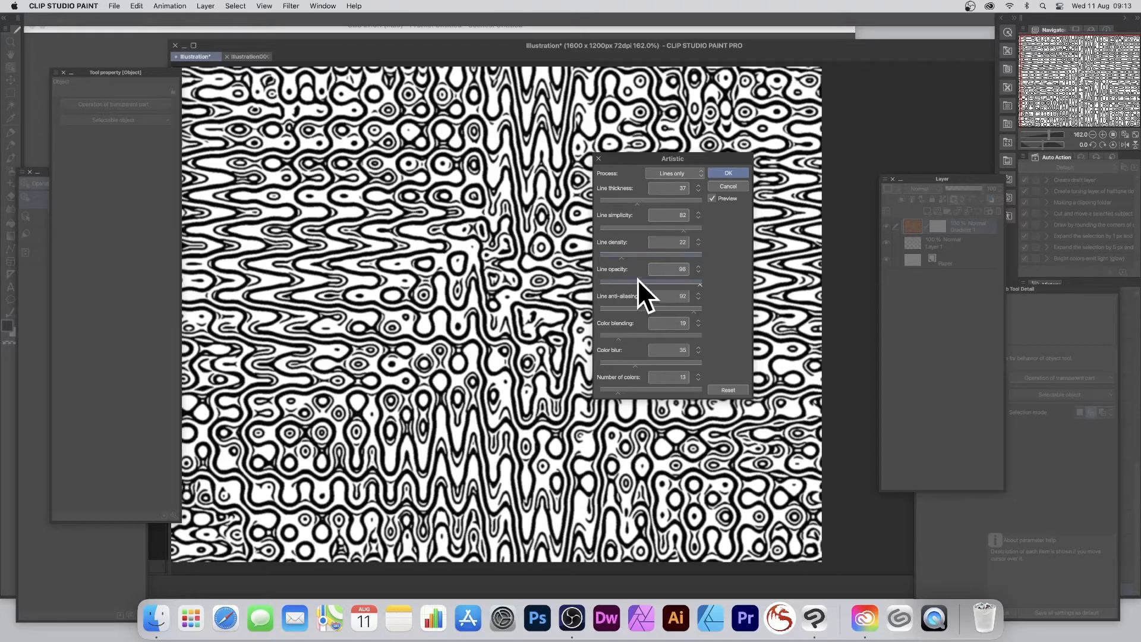
mouse_move(662, 288)
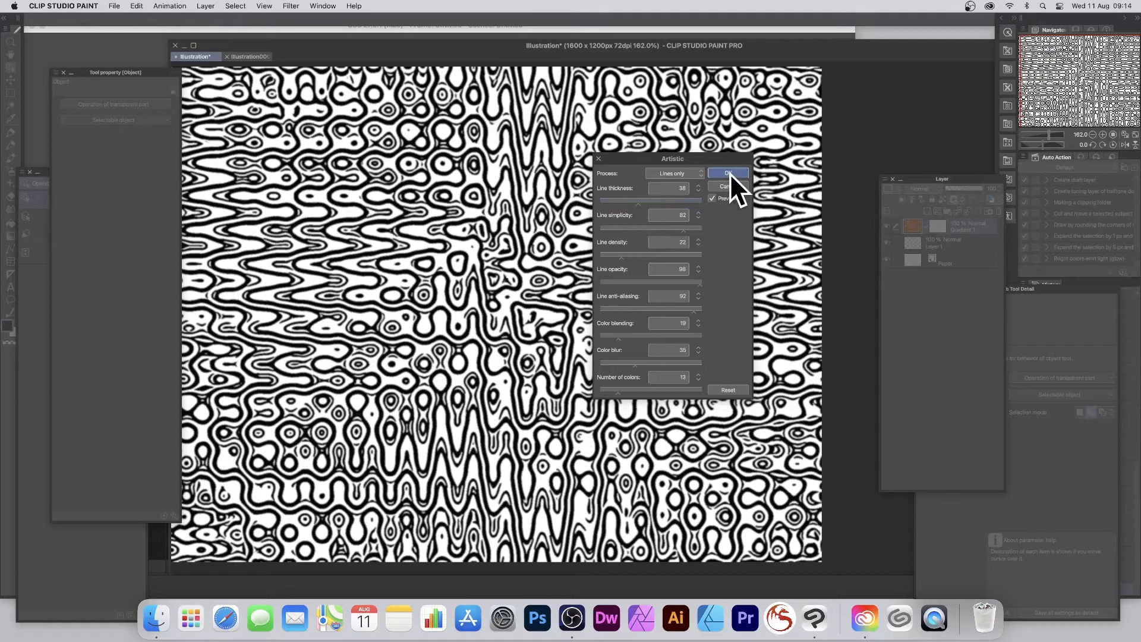
left_click(727, 174)
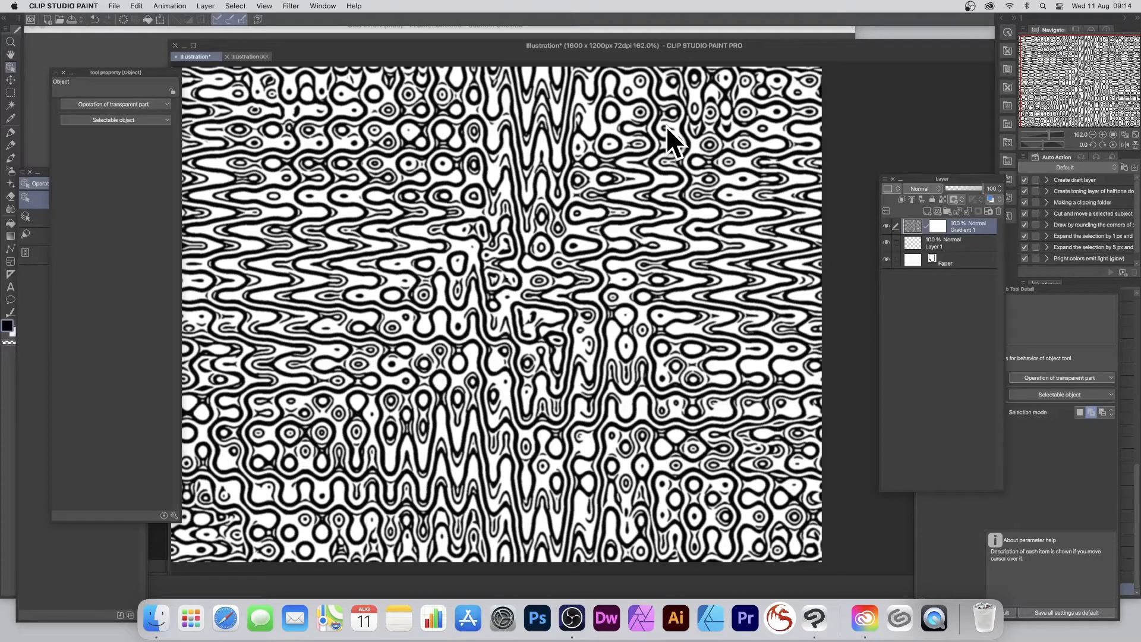
- Preview several line-narrowing Scale values in Adjust line width, then cancel without applying
left_click(290, 6)
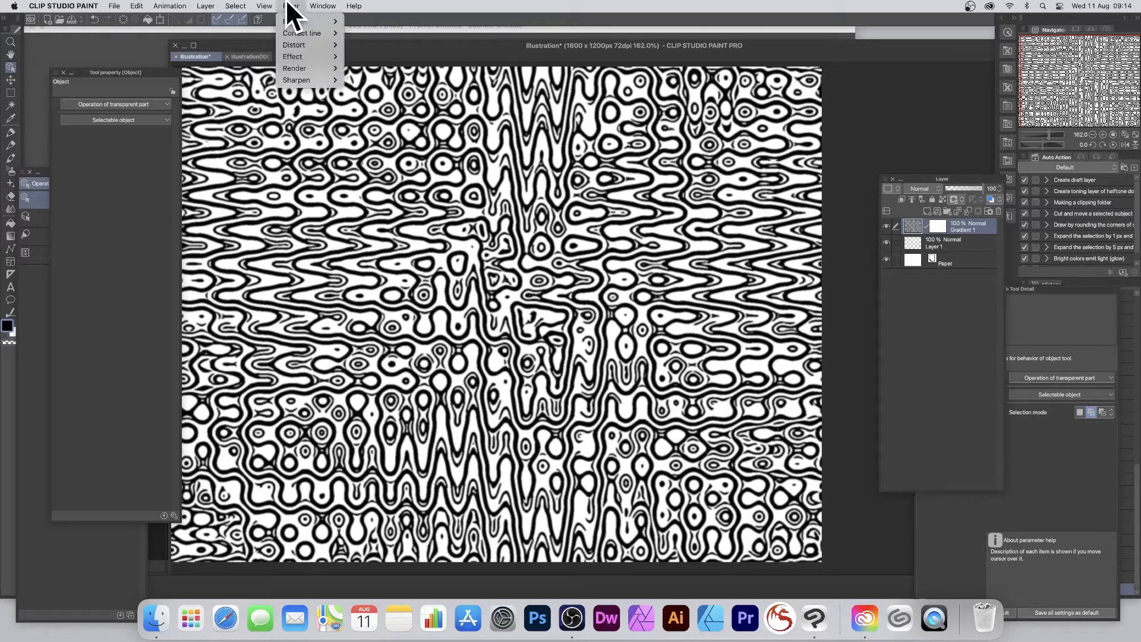
mouse_move(300, 33)
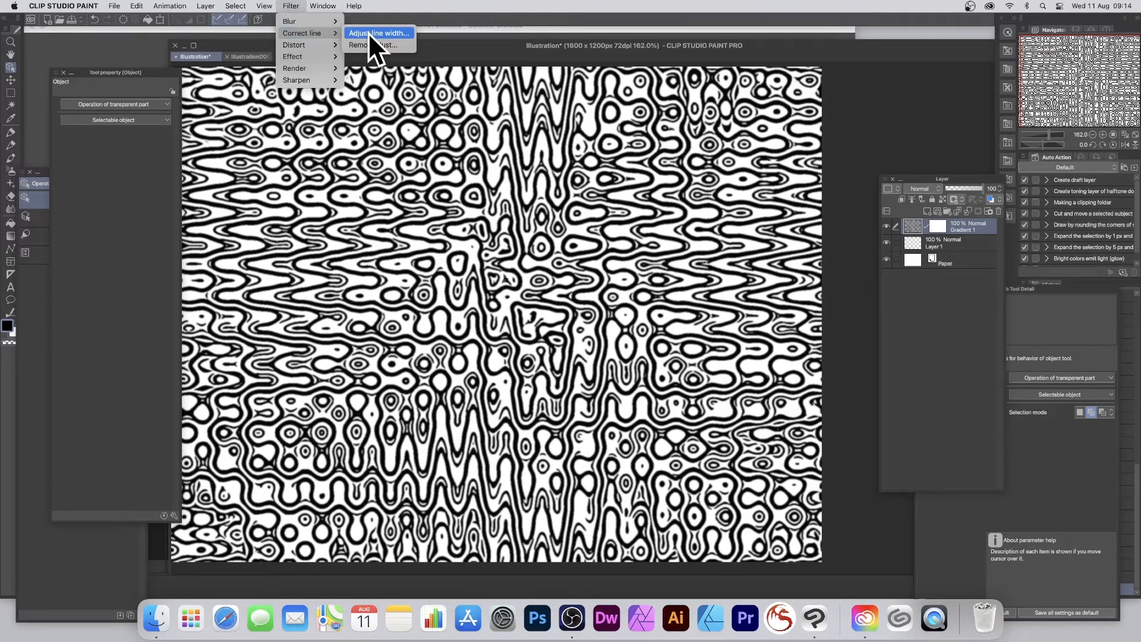
left_click(376, 33)
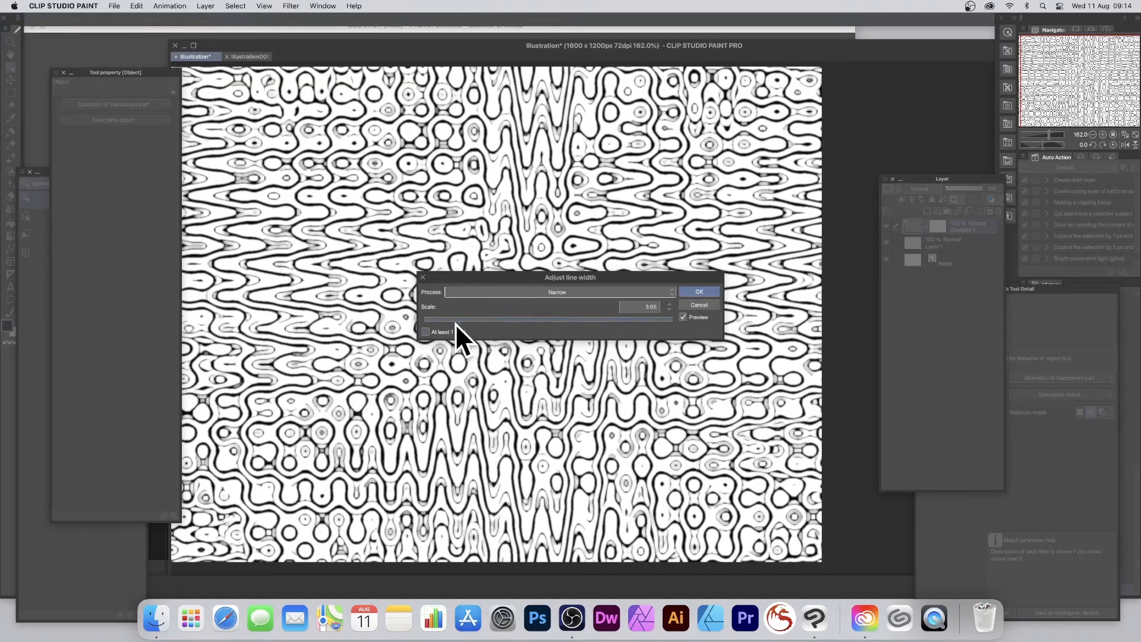
left_click_drag(466, 320, 488, 320)
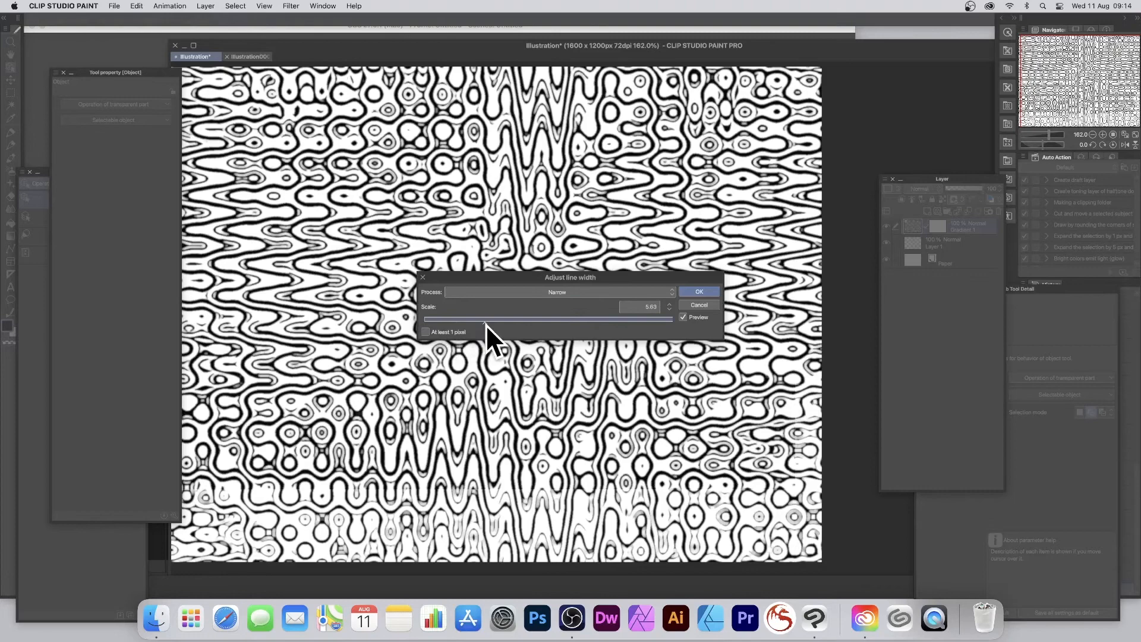
left_click_drag(486, 319, 486, 322)
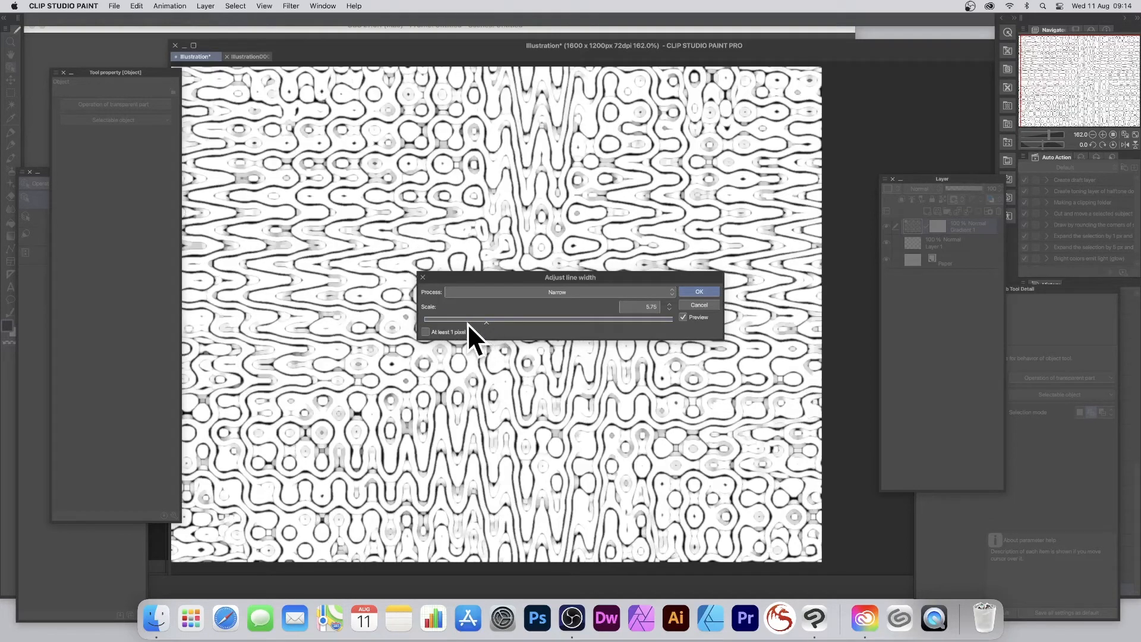
left_click_drag(486, 322, 461, 322)
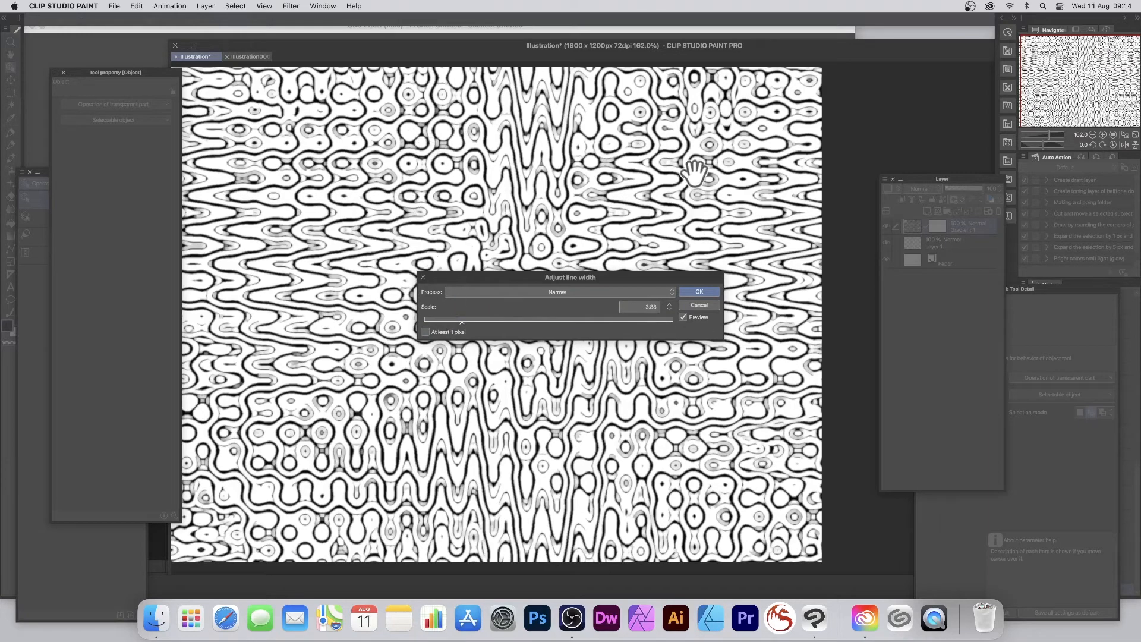
mouse_move(469, 158)
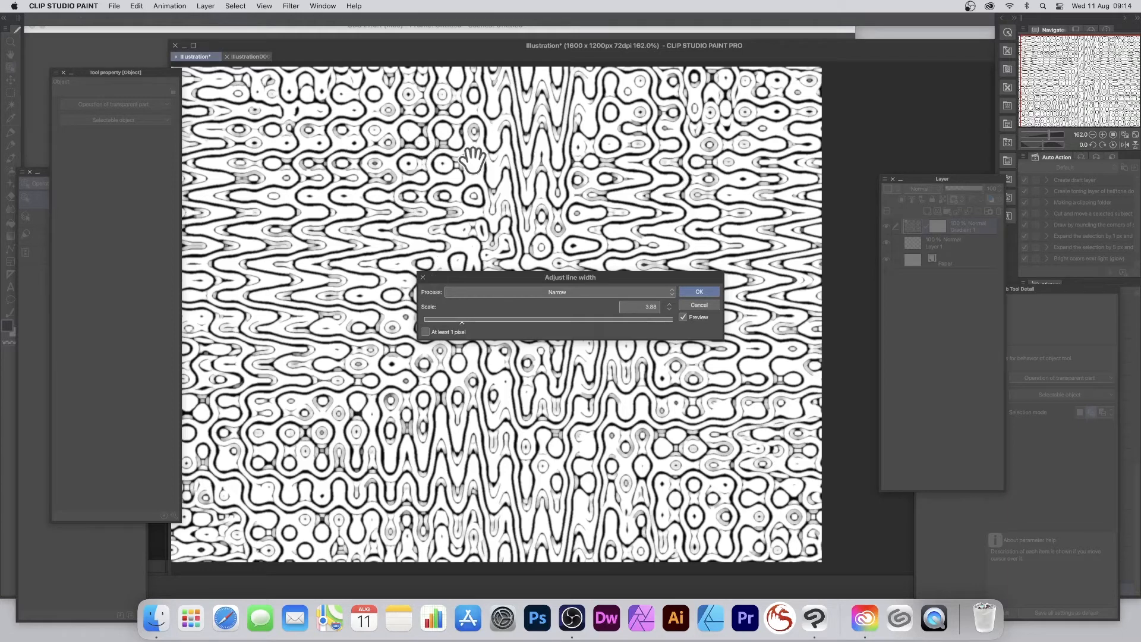
left_click(698, 291)
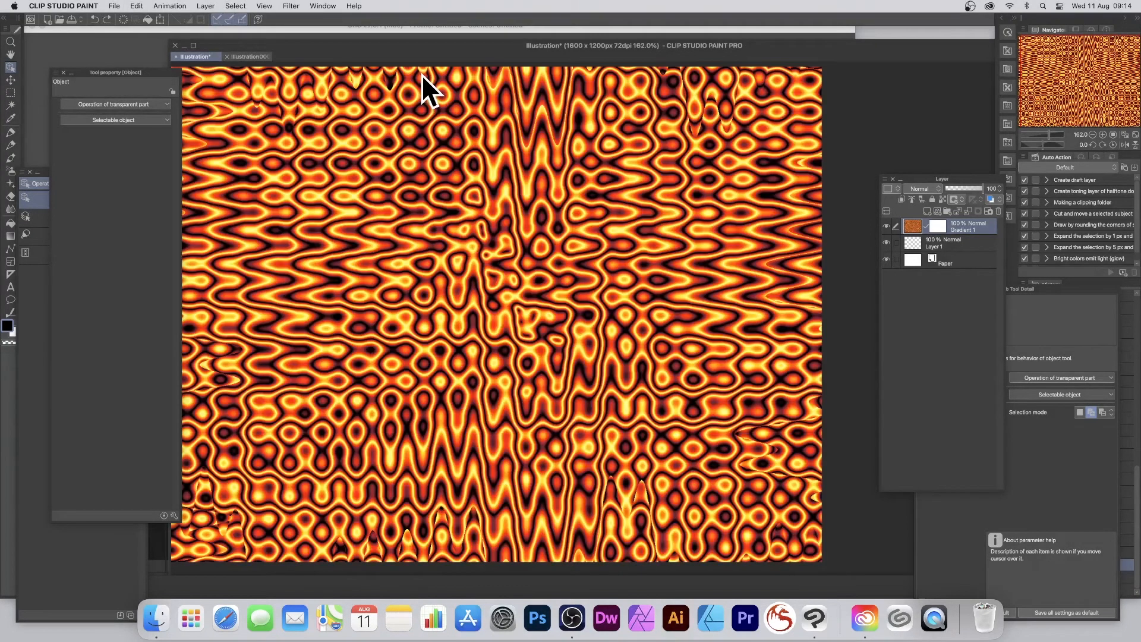
mouse_move(292, 14)
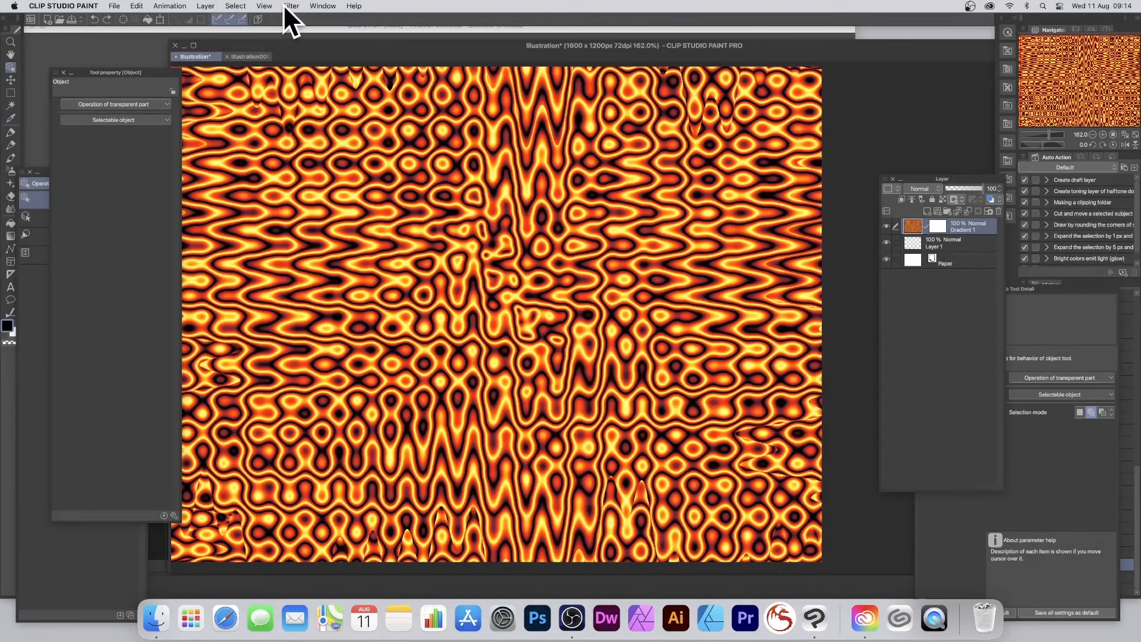
- Apply a second sine wave distortion with 2 waves, swirling the fiery pattern into streaks
left_click(290, 6)
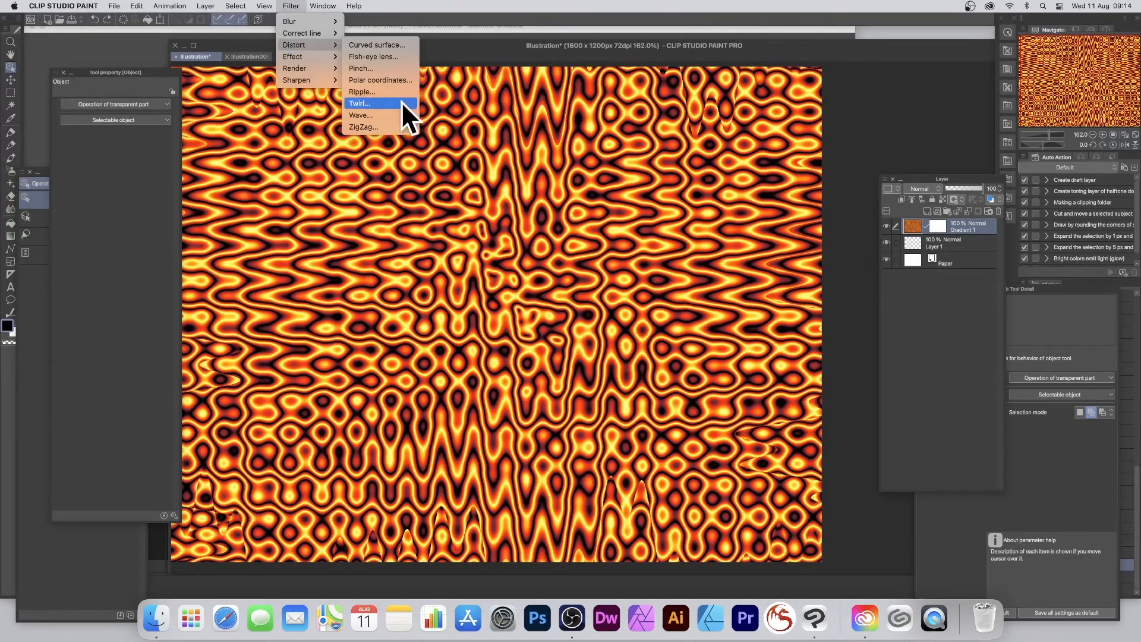
left_click(359, 116)
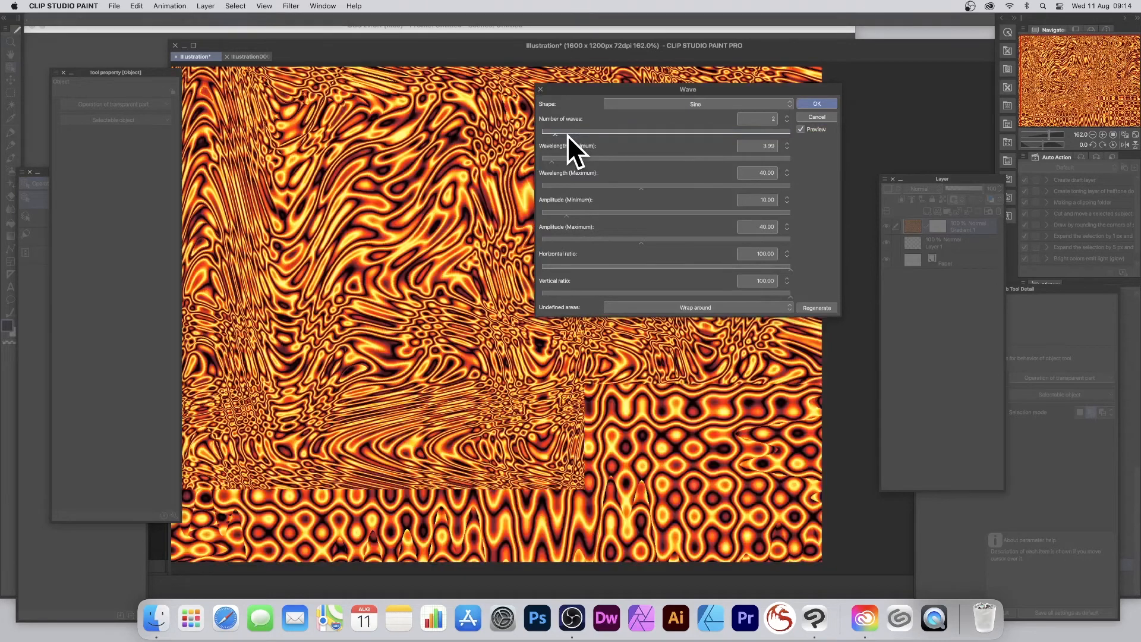
left_click(816, 102)
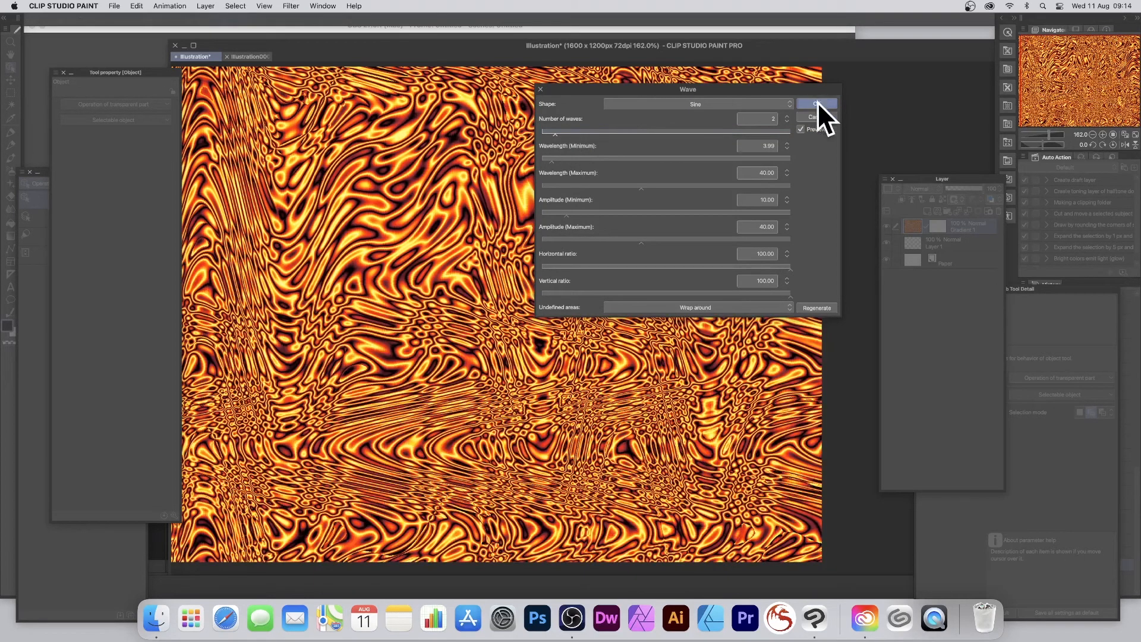
left_click(817, 104)
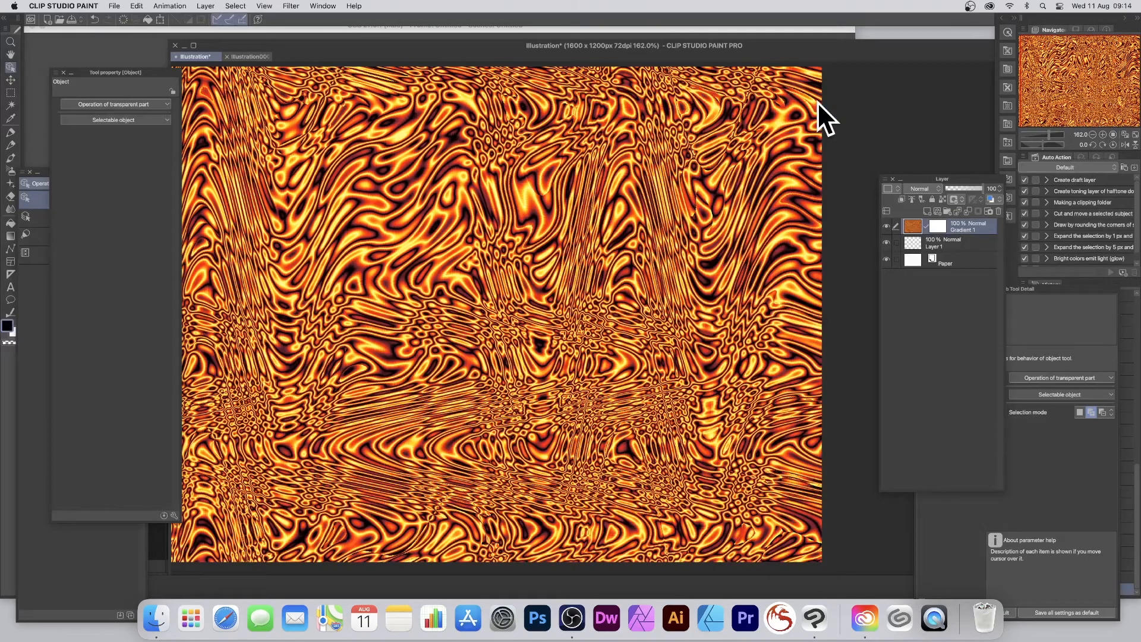
left_click(322, 6)
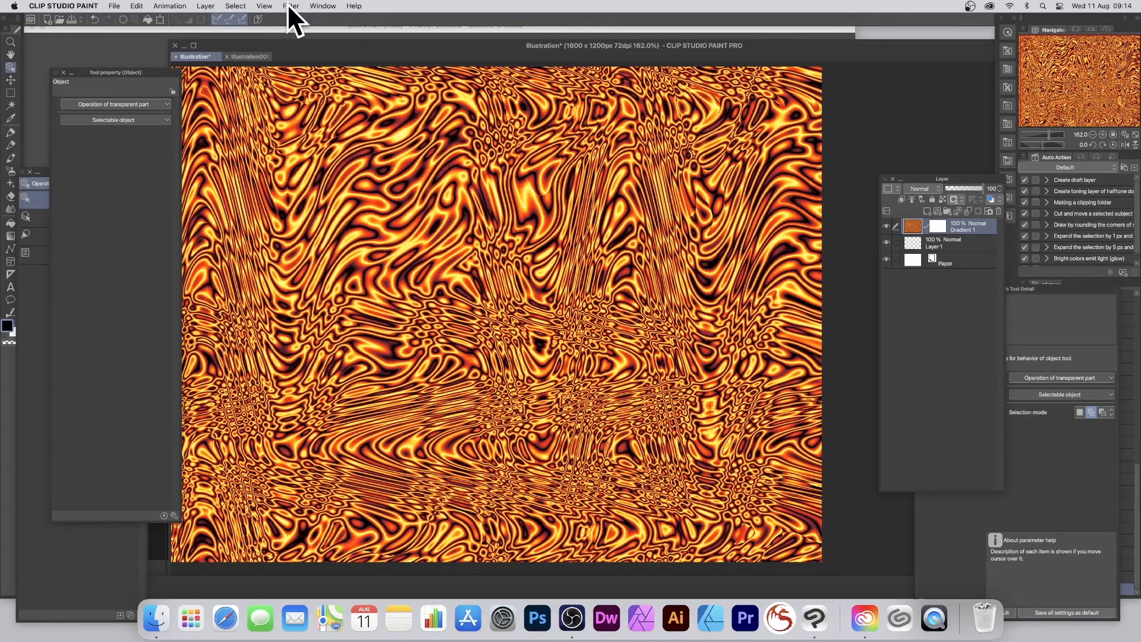
- Apply the Artistic effect in Lines only mode with line thickness 44
left_click(290, 6)
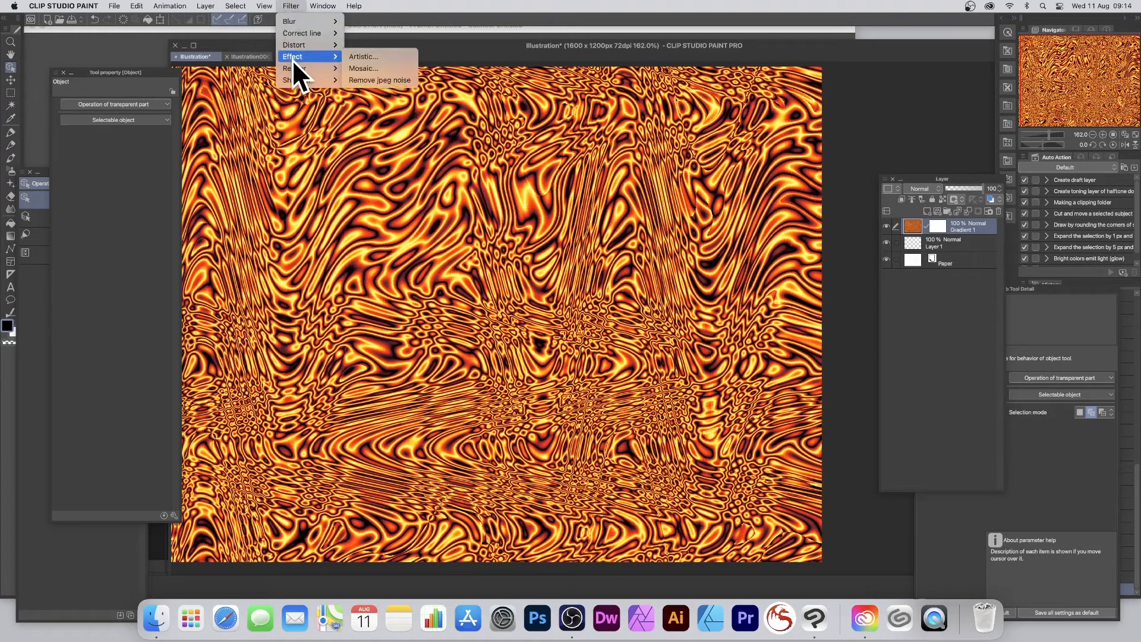
left_click(364, 56)
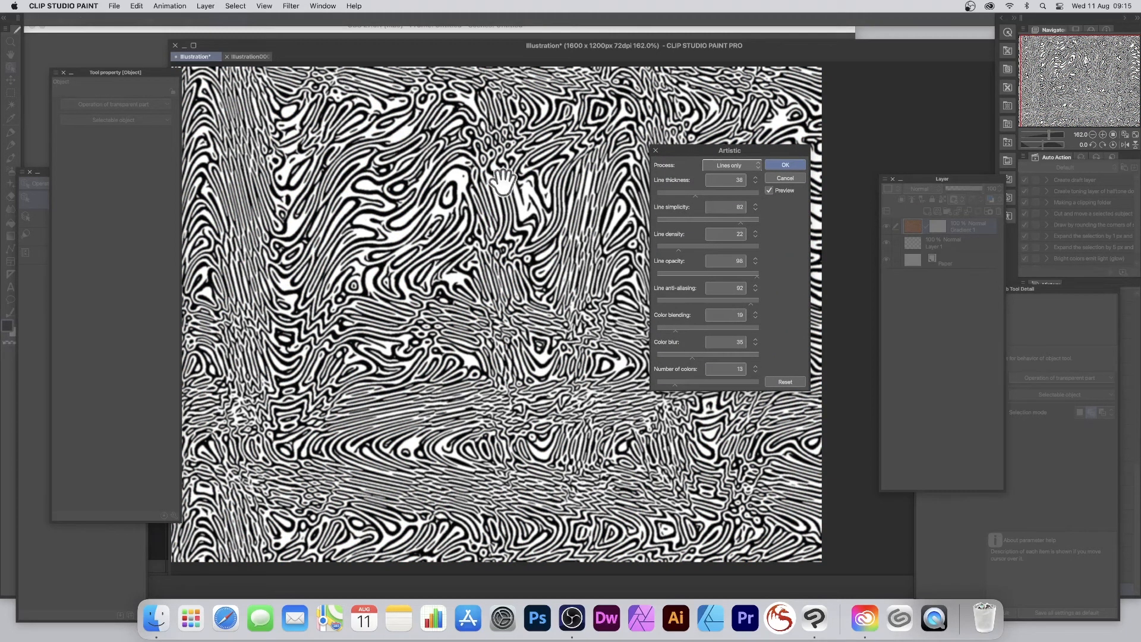
mouse_move(502, 136)
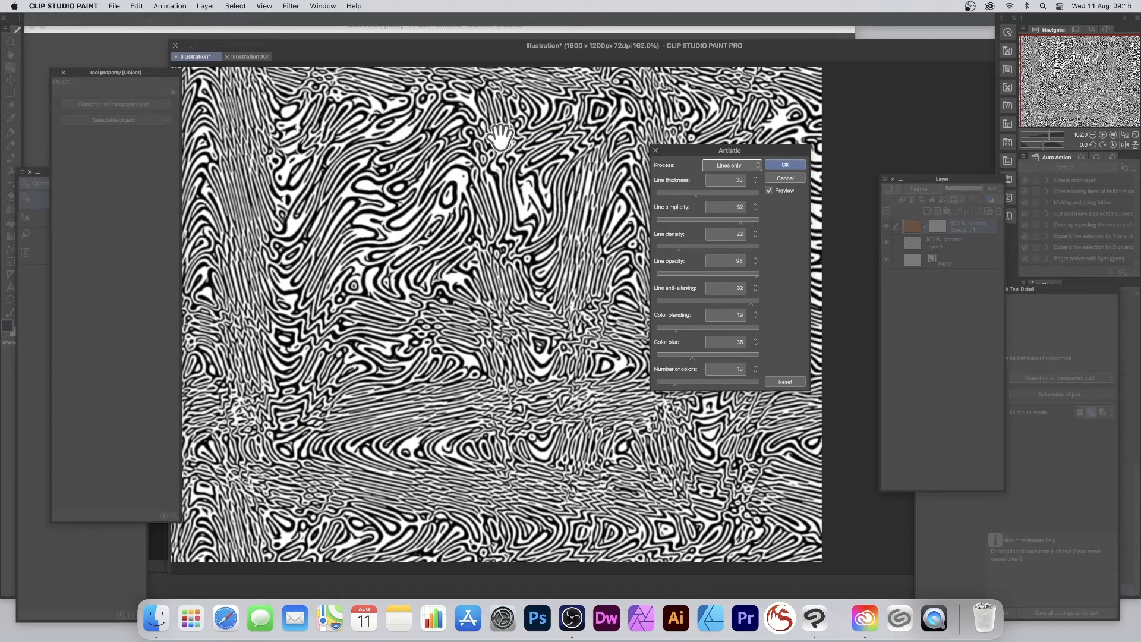
mouse_move(523, 117)
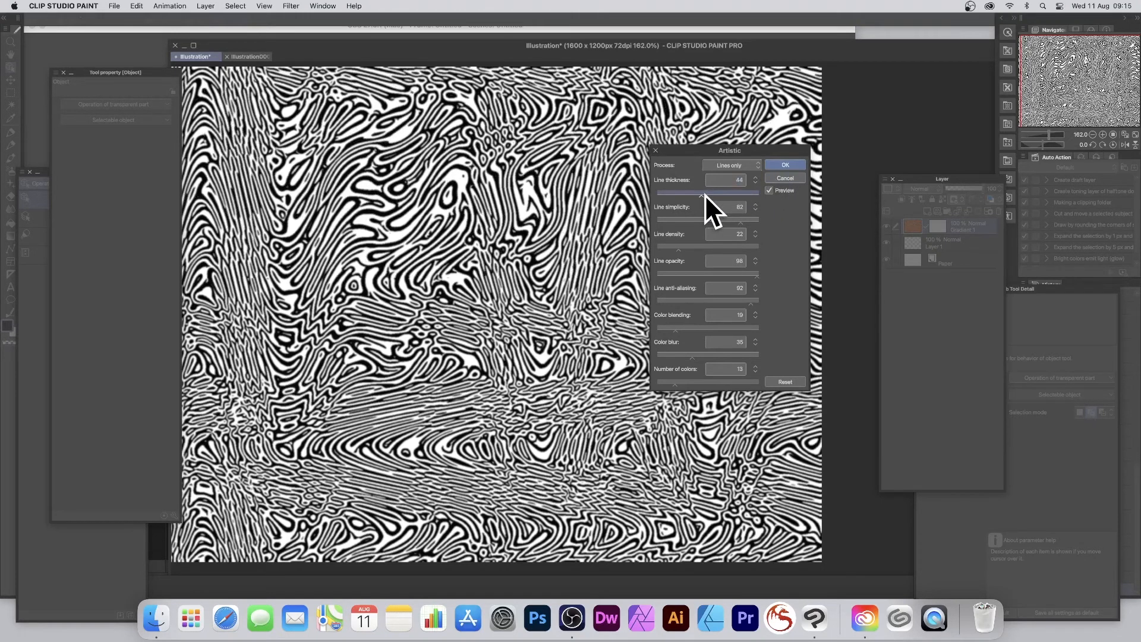
left_click(784, 164)
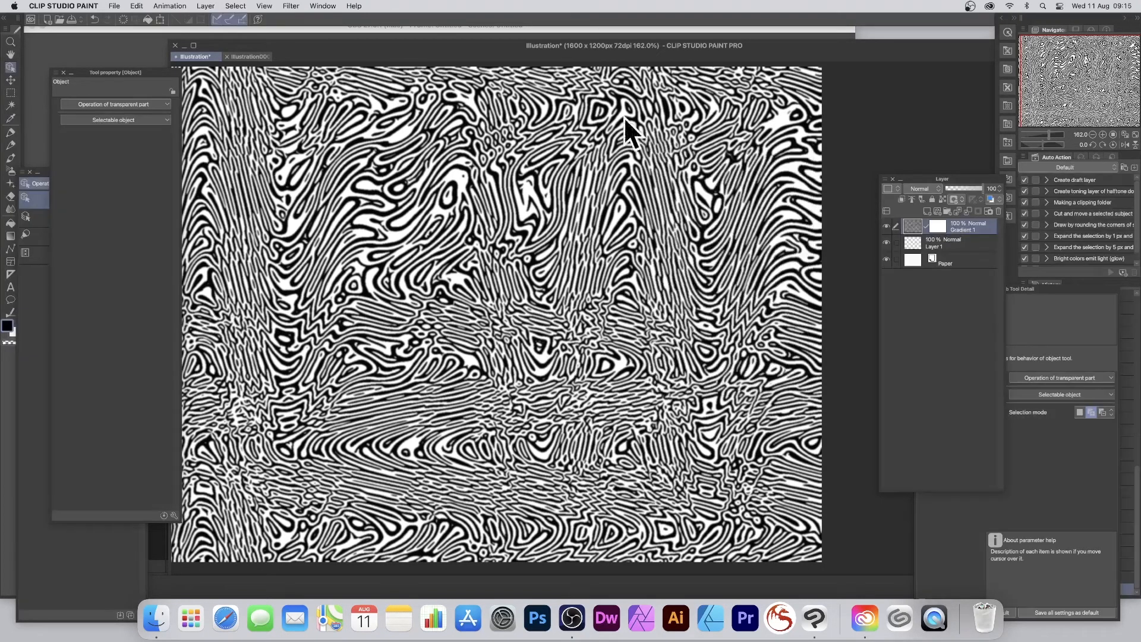
- Narrow the pattern's black lines with Adjust line width at scale 3.88
left_click(290, 6)
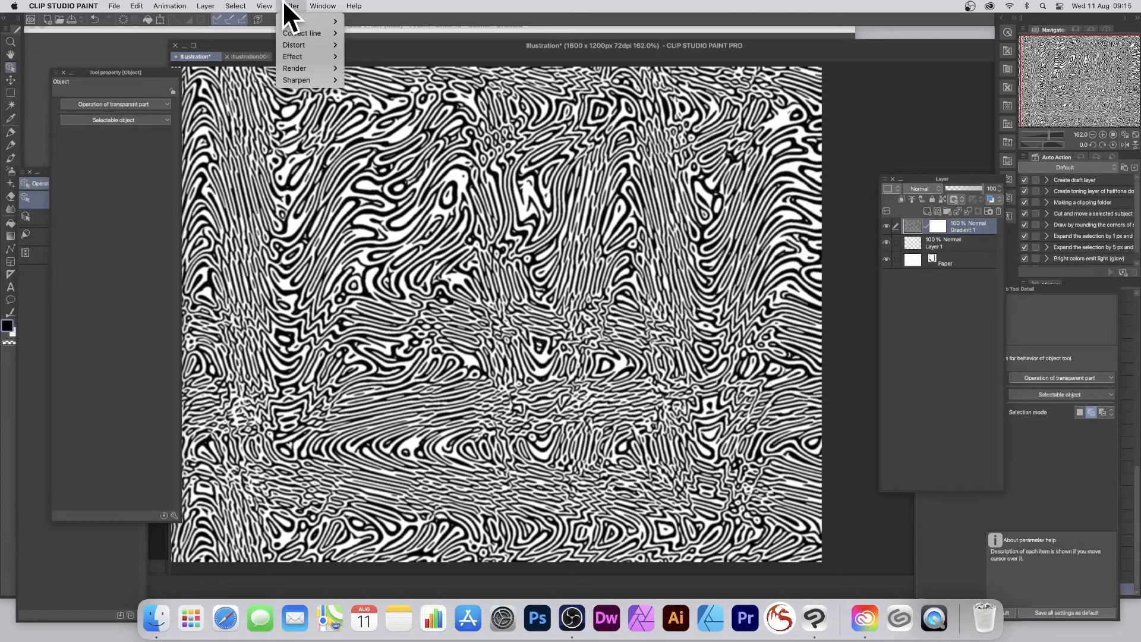
mouse_move(302, 33)
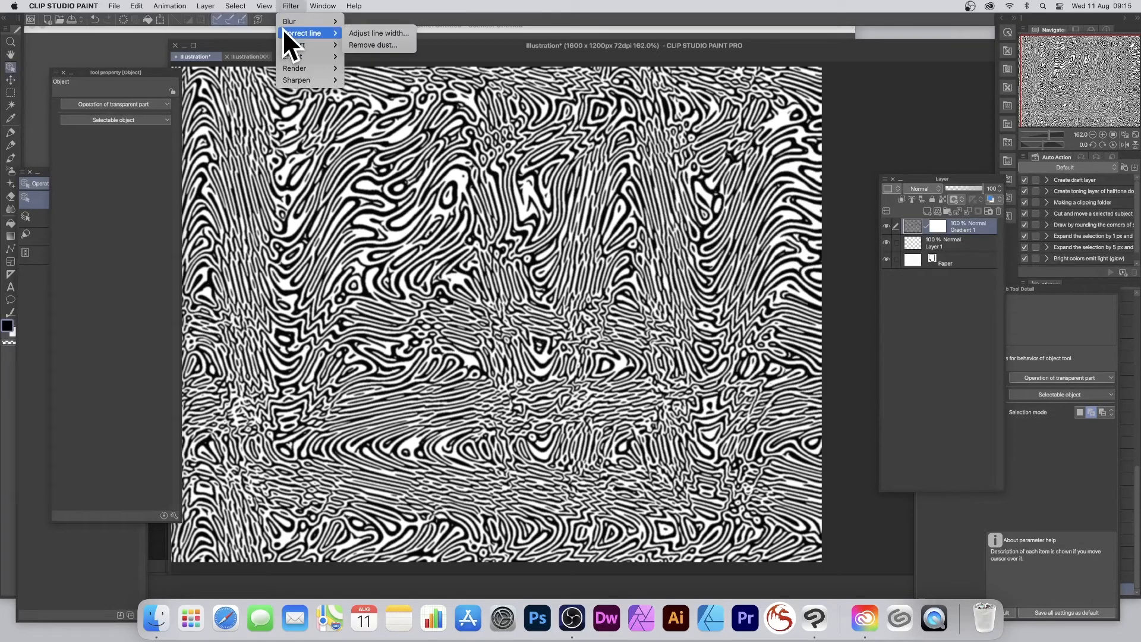
left_click(378, 34)
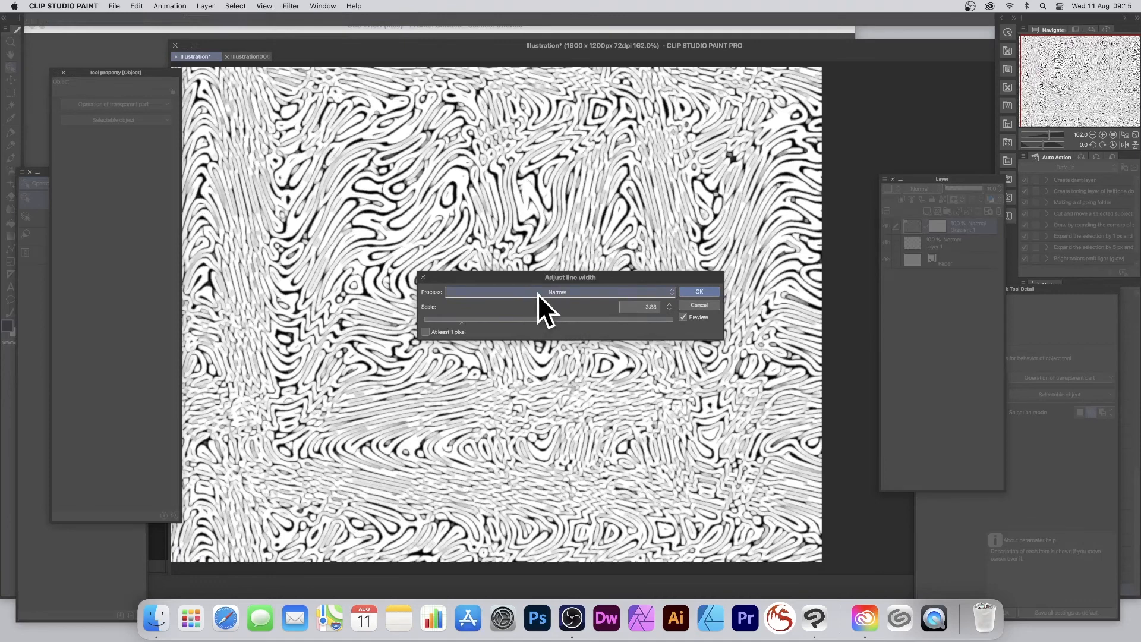
left_click_drag(569, 277, 682, 216)
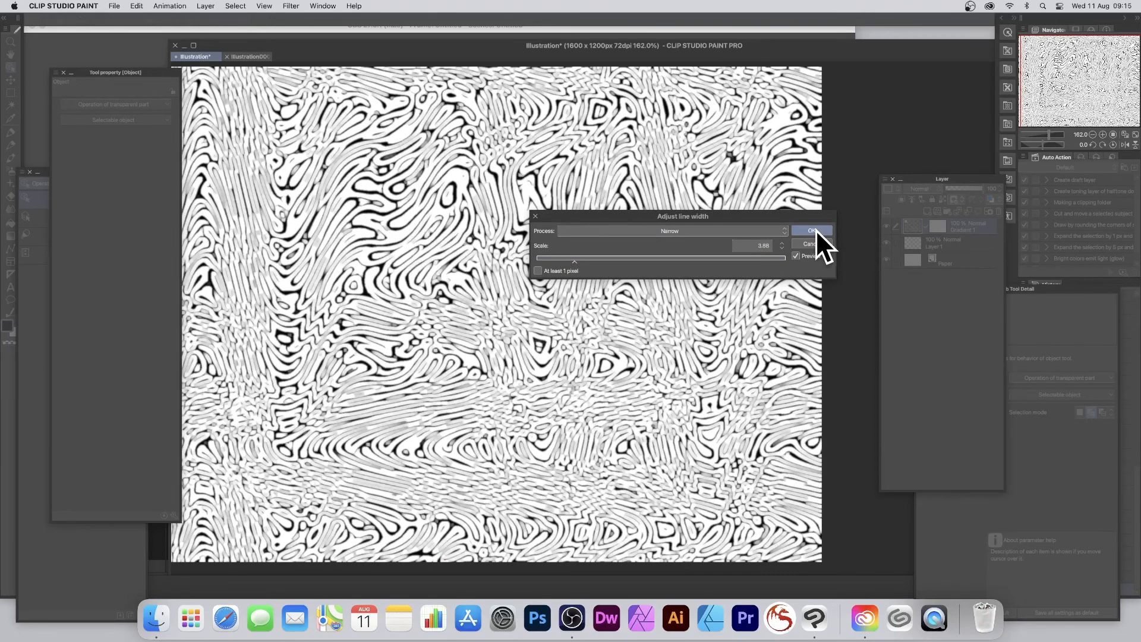
left_click(809, 230)
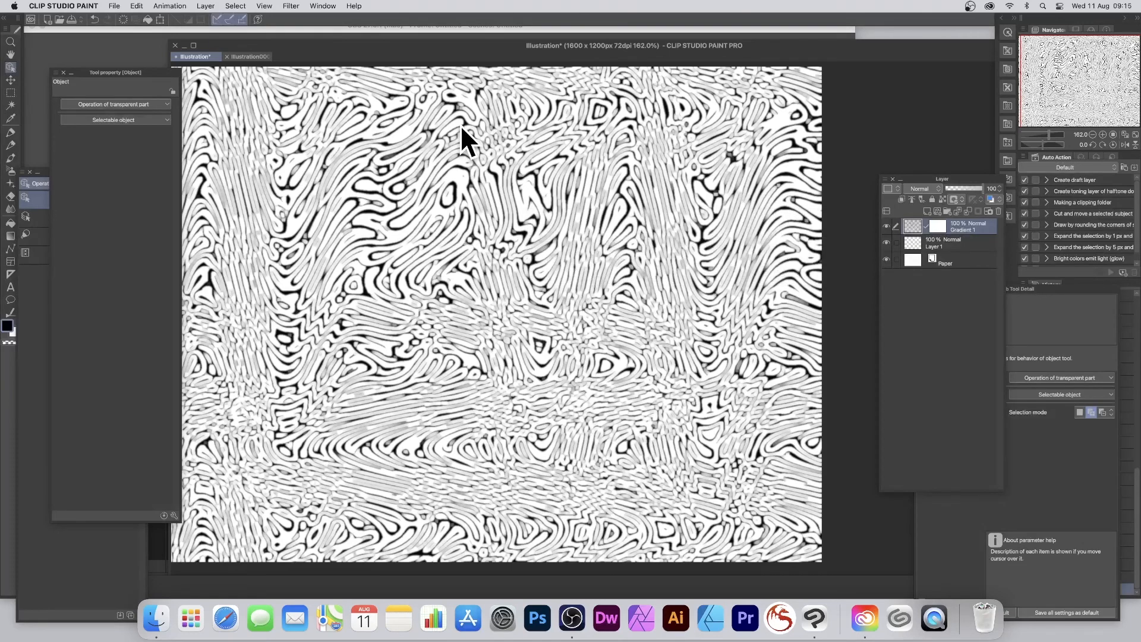